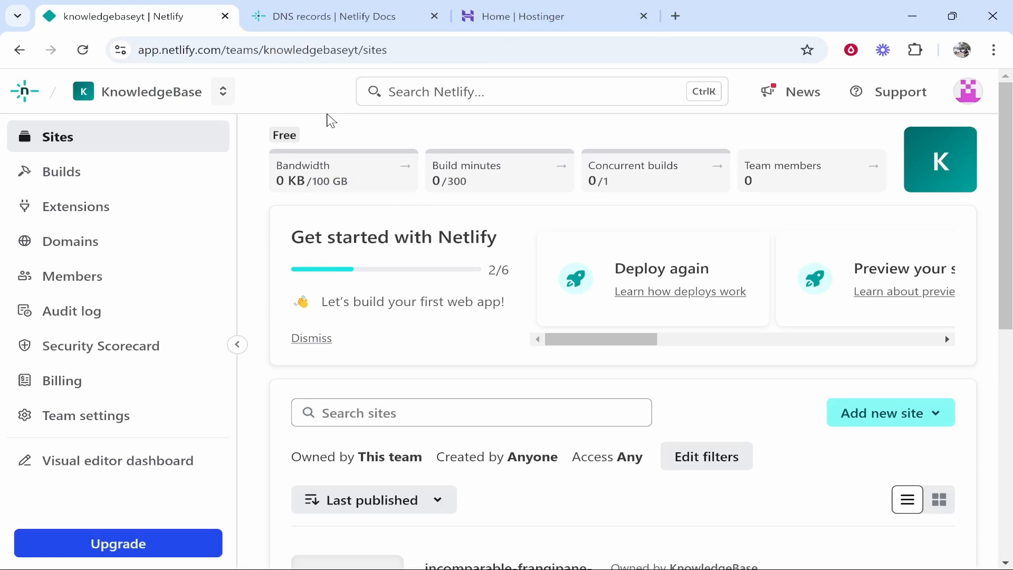
mouse_move(447, 226)
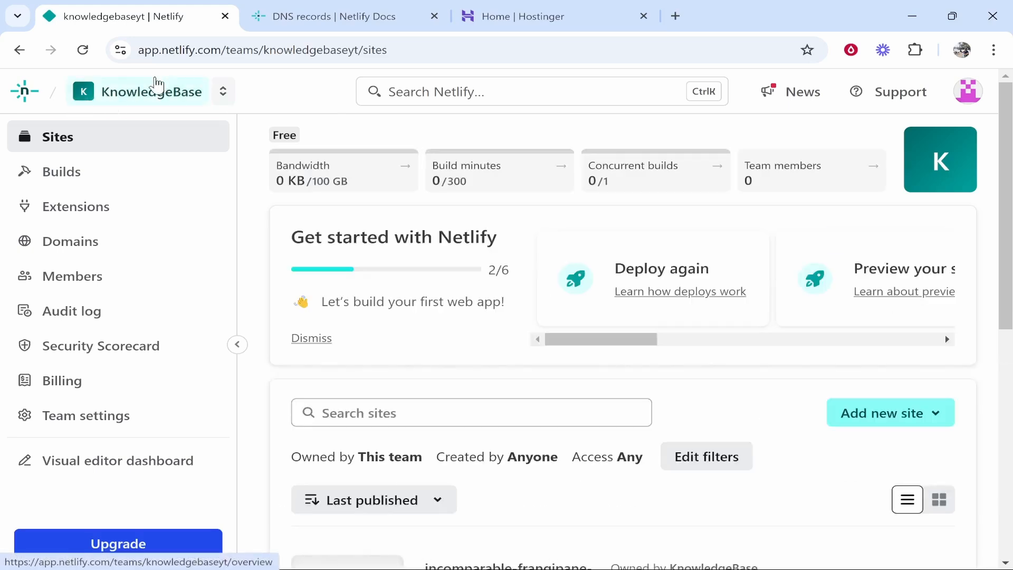
mouse_move(96, 136)
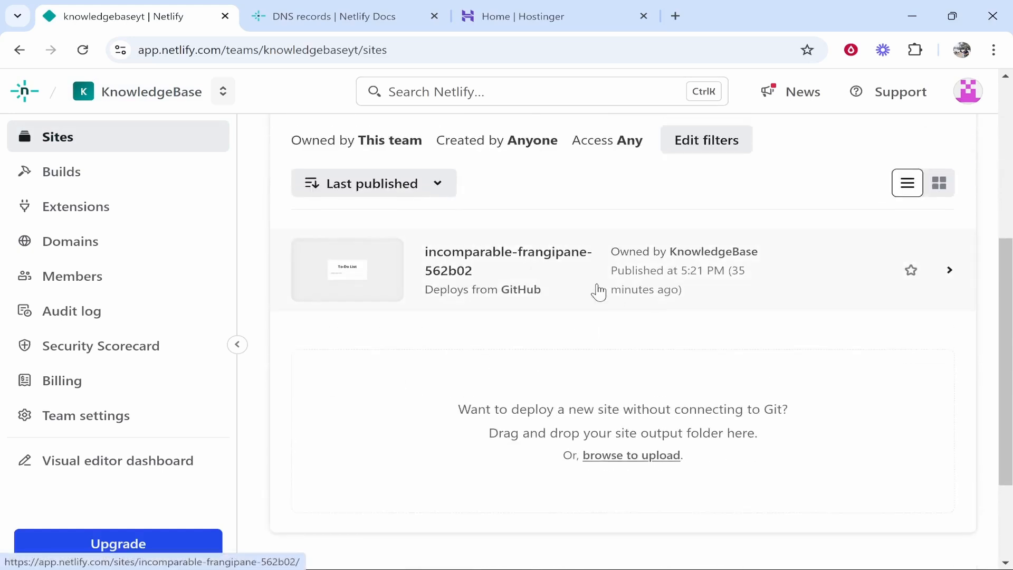
mouse_move(624, 342)
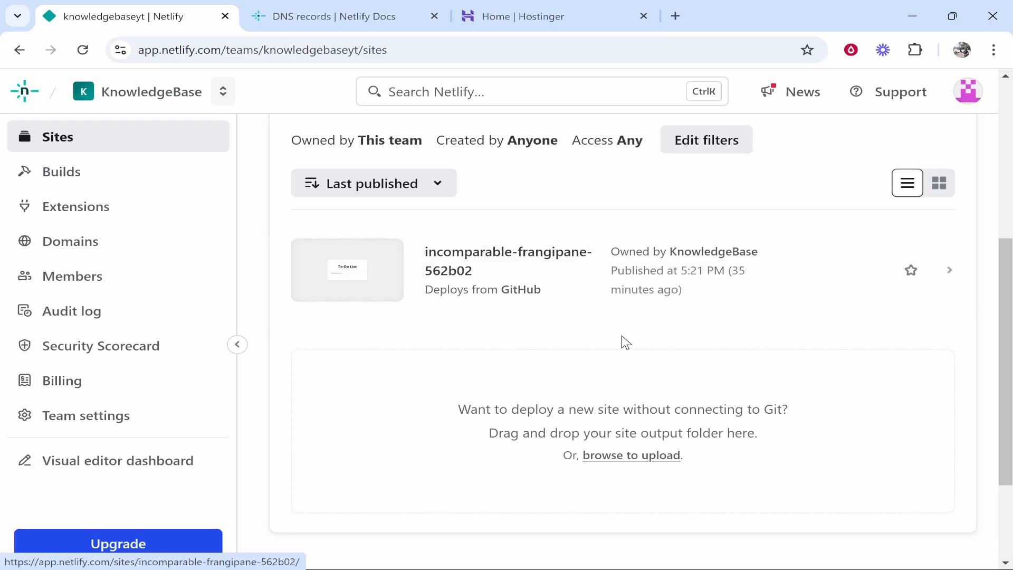
Try the live To-Do List with a test task 'create v' and return to the site overview
click(507, 260)
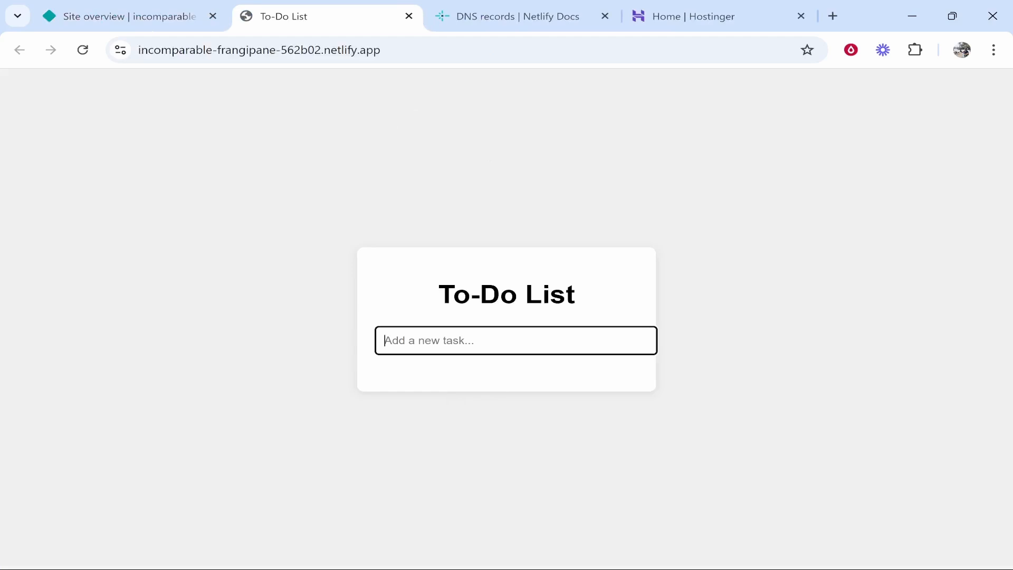
text(create v)
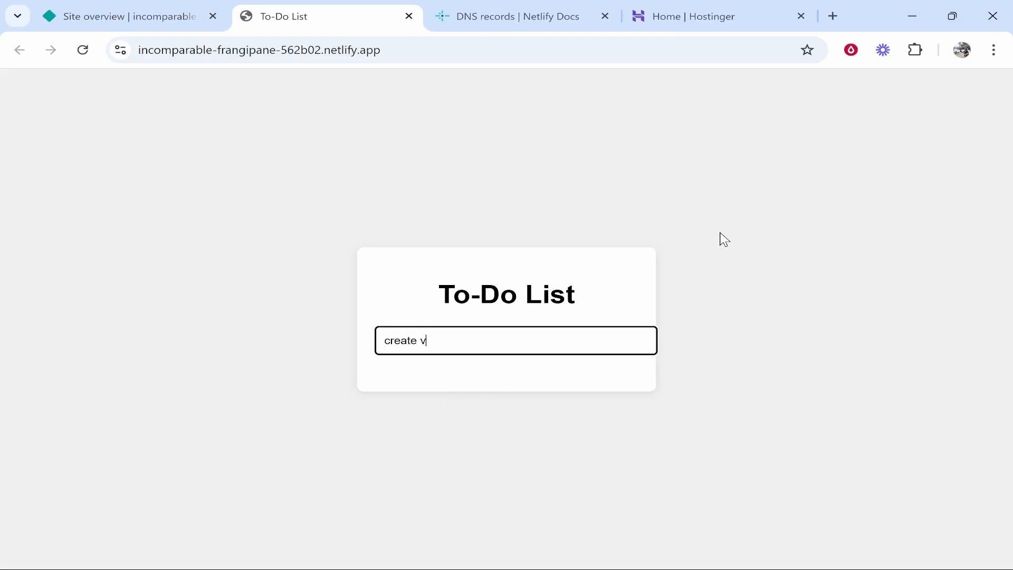
key(Enter)
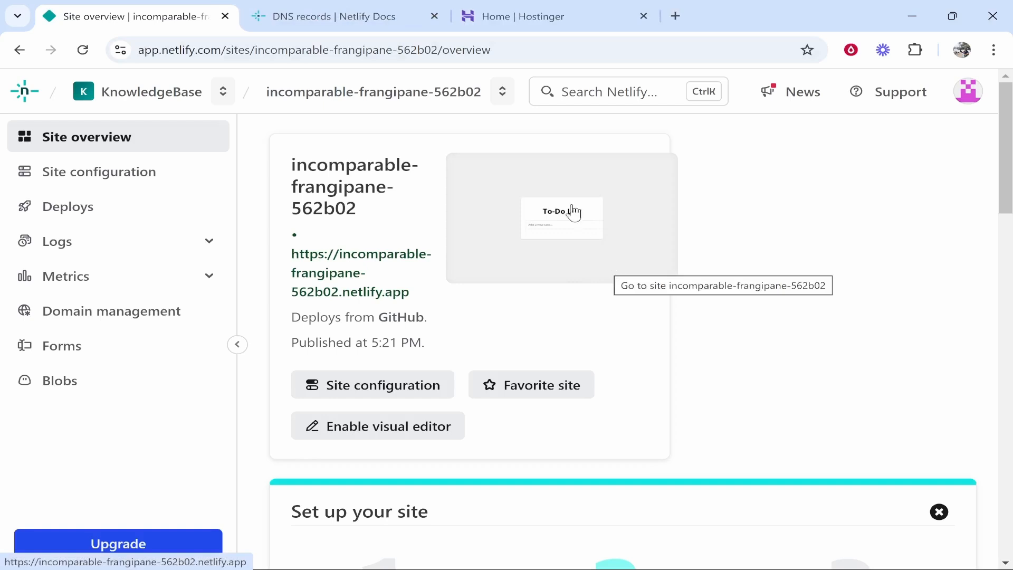
mouse_move(378, 297)
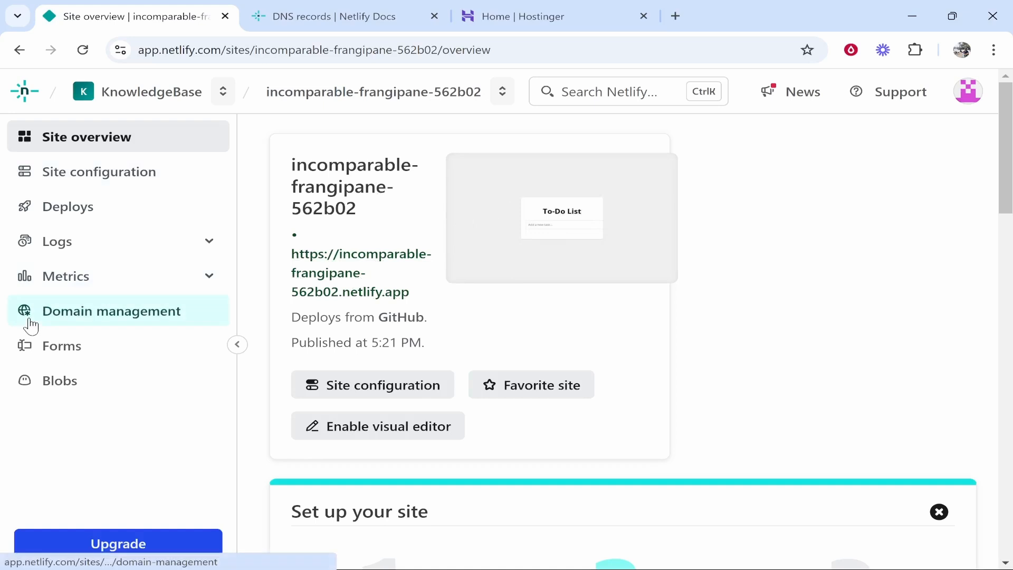
Start adding a custom domain in Domain management, then switch to the Hostinger account
click(111, 310)
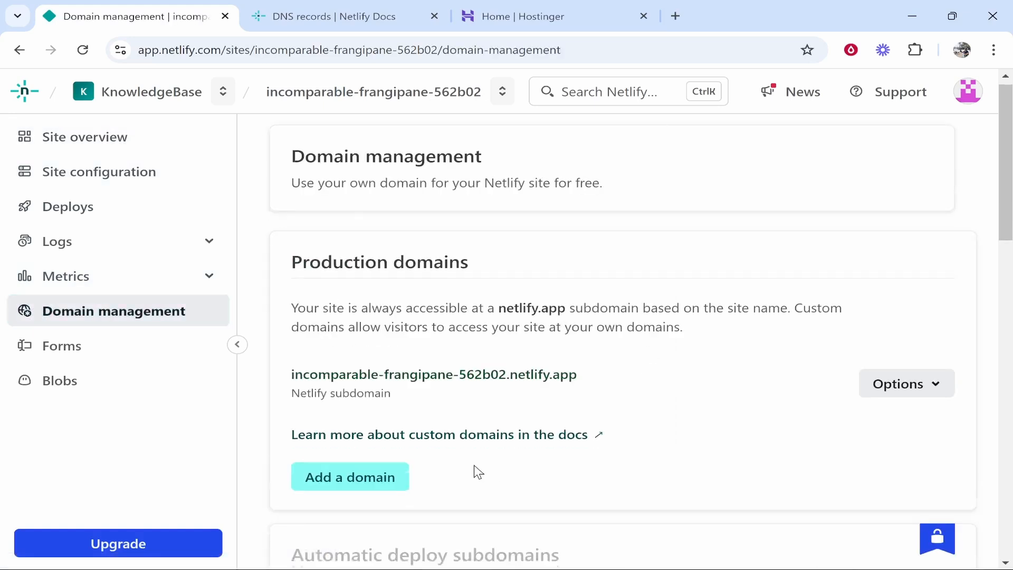
scroll(down, 3)
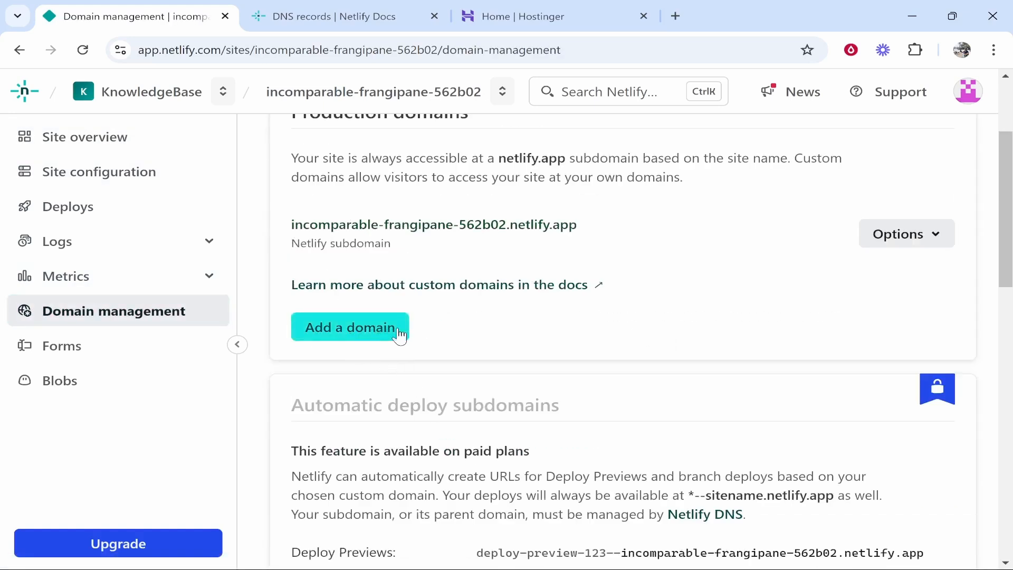
mouse_move(450, 217)
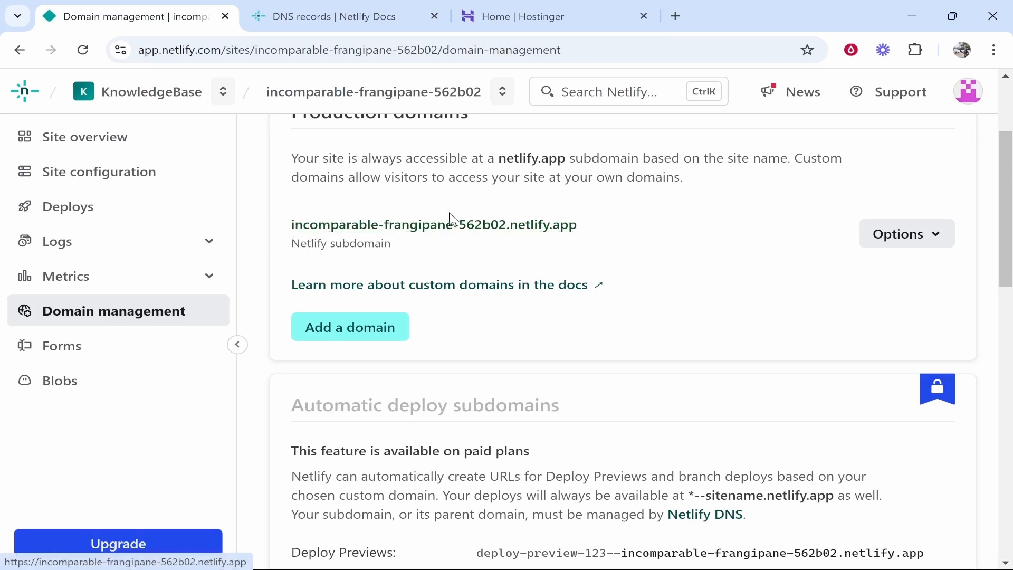
click(349, 326)
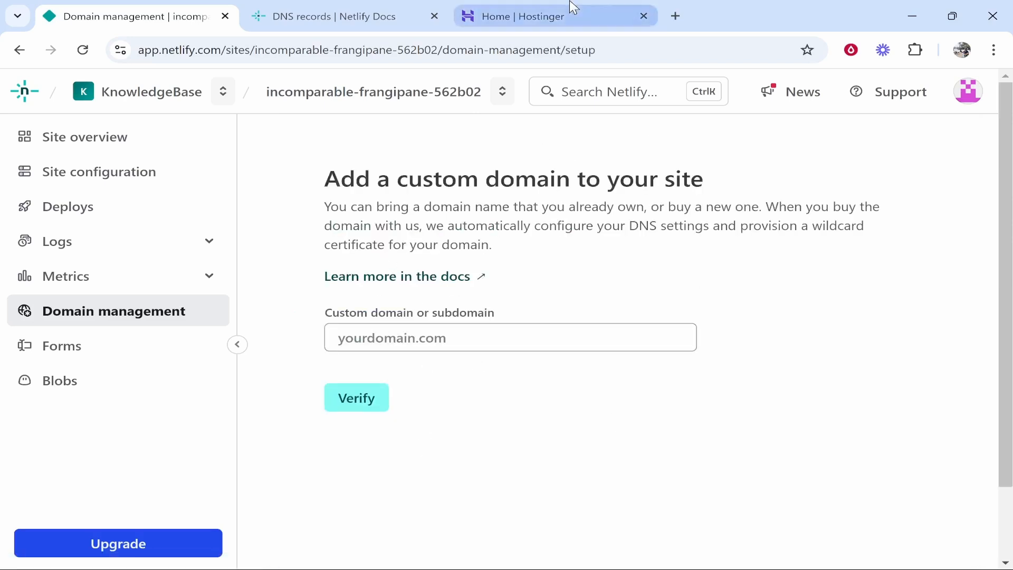
click(524, 16)
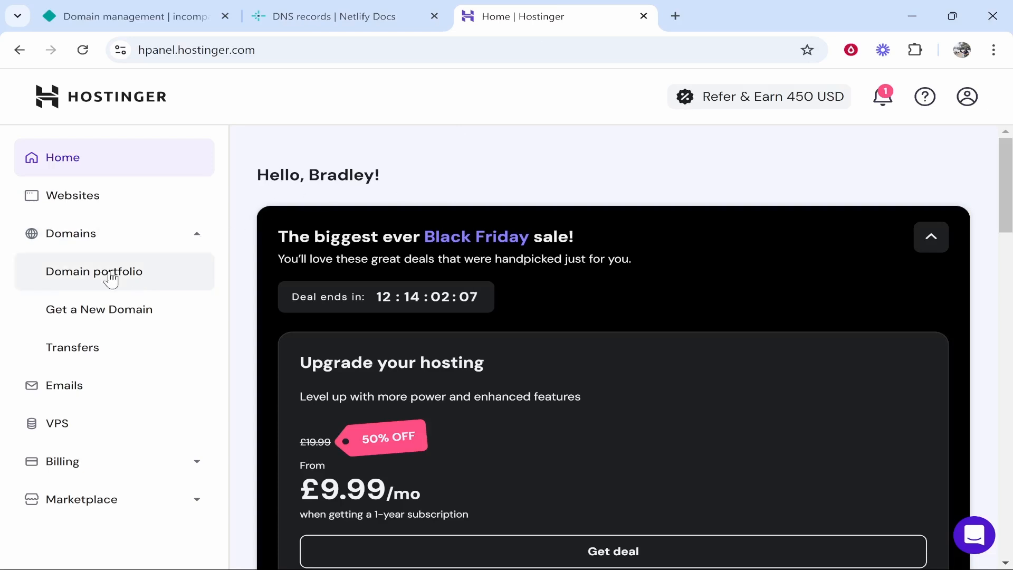
Review the DNS records of knowledgebasevideo.com in the Hostinger domain portfolio
click(94, 271)
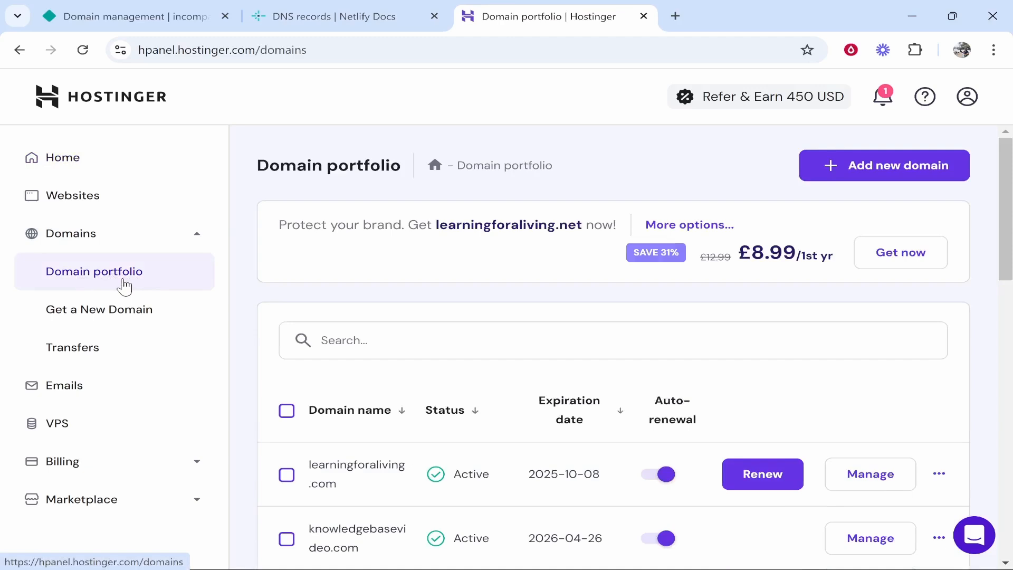
scroll(down, 3)
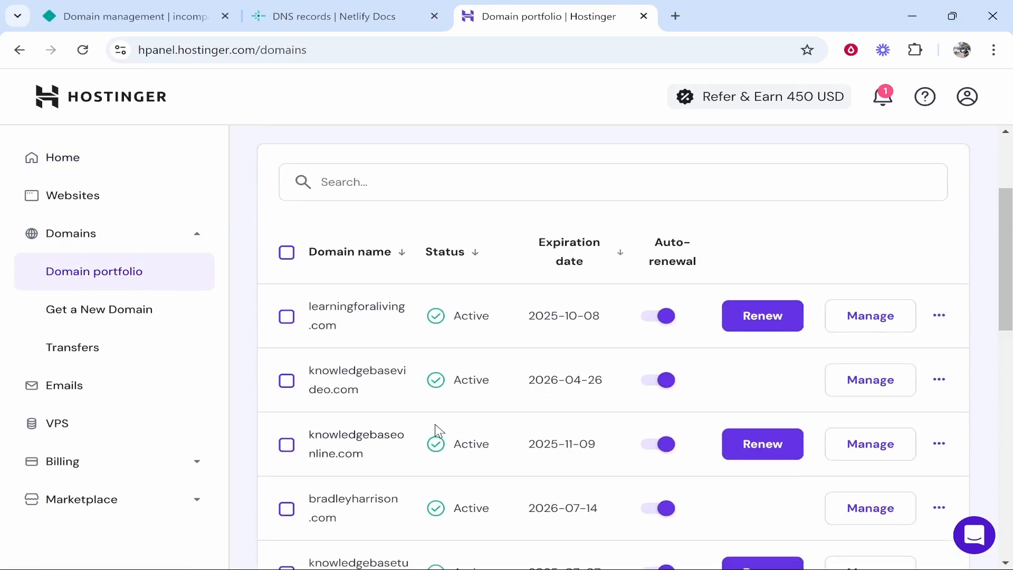
mouse_move(357, 379)
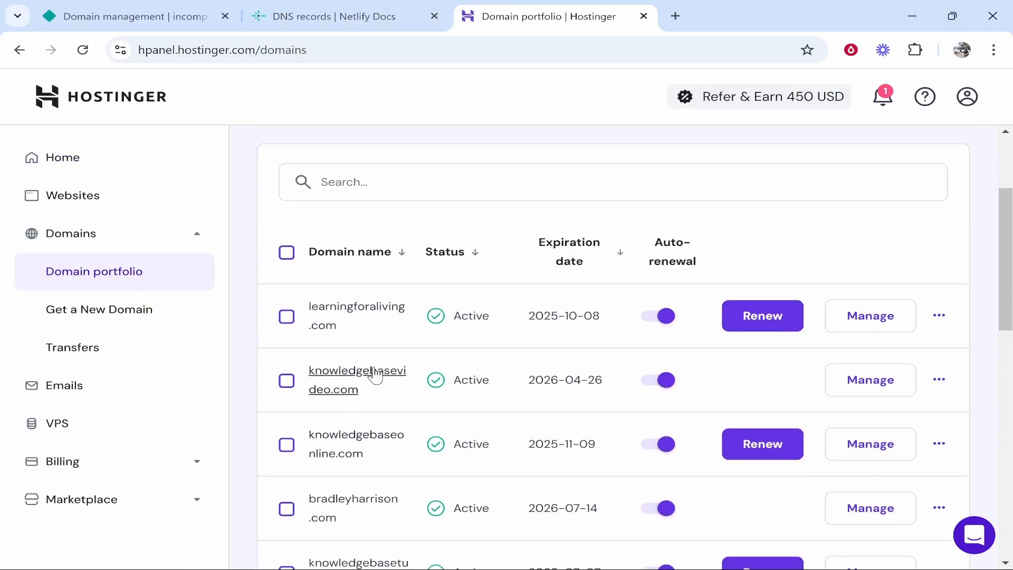
click(357, 379)
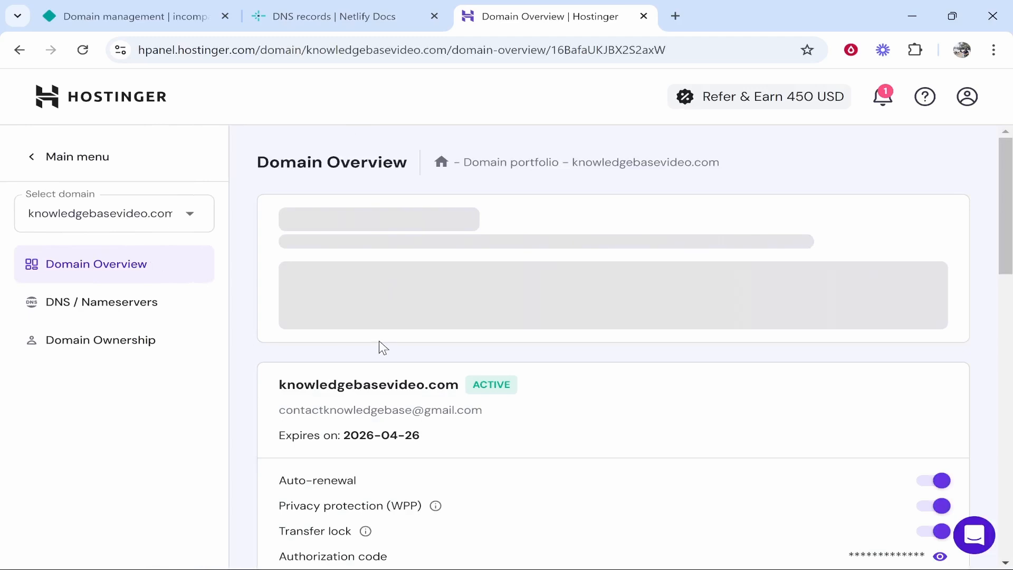
click(102, 302)
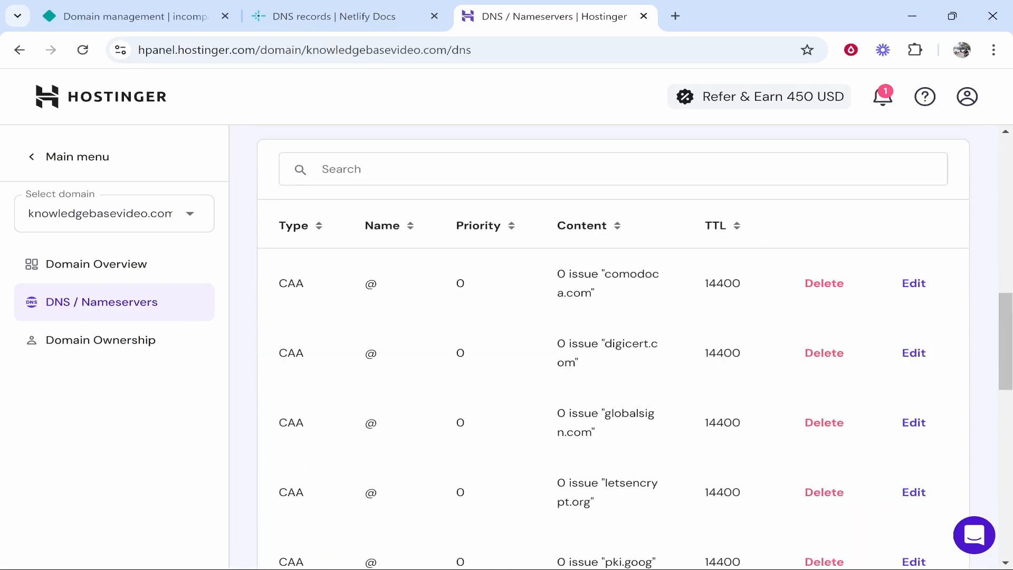
scroll(down, 3)
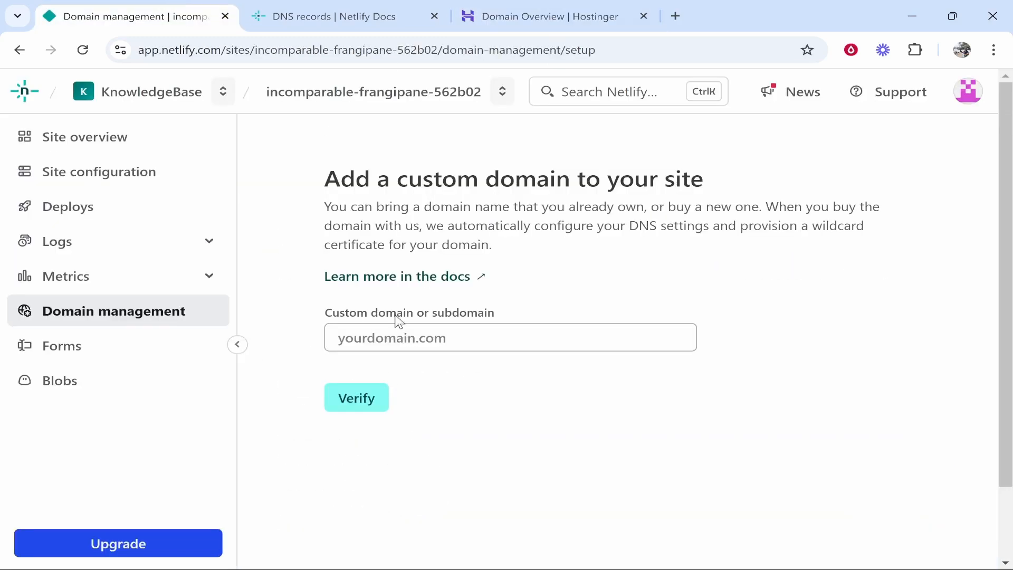
text(www.knowledgebasevideo.com)
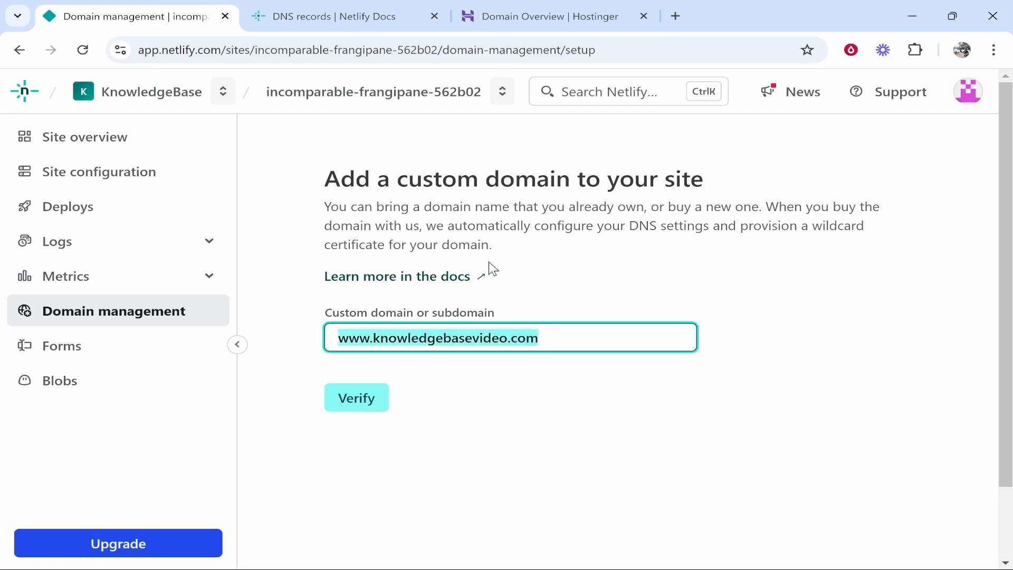
click(355, 398)
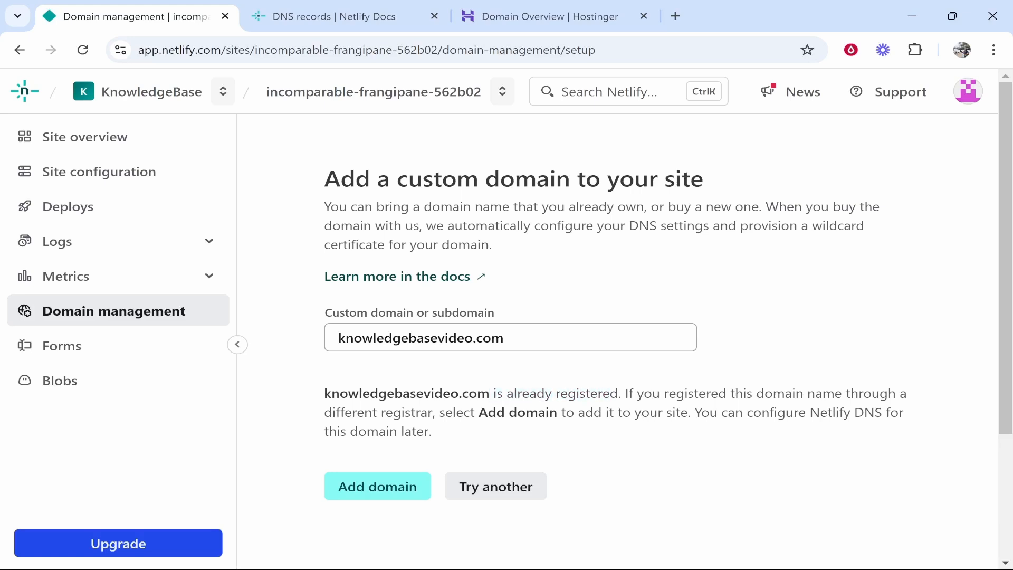
click(378, 485)
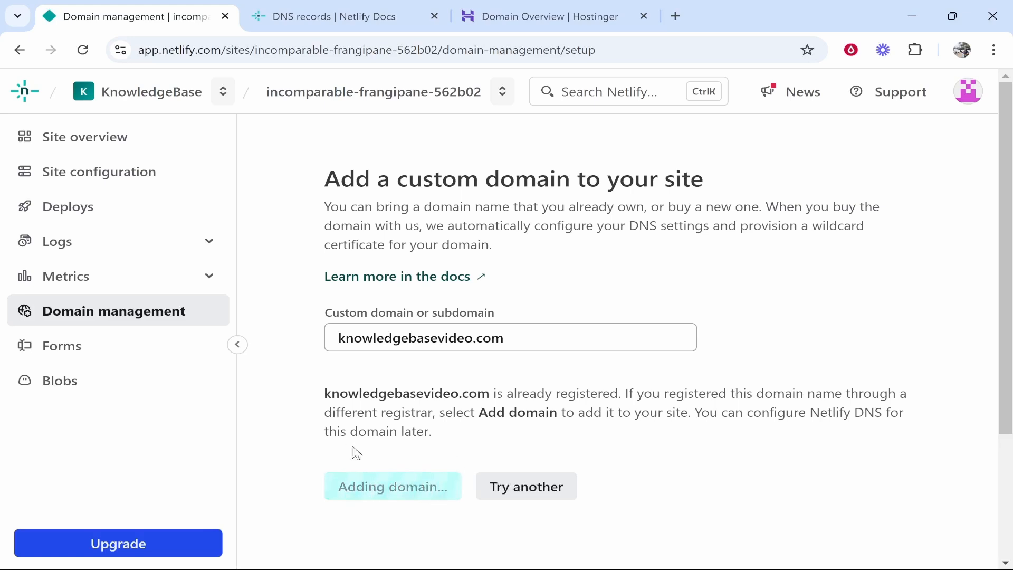
click(392, 485)
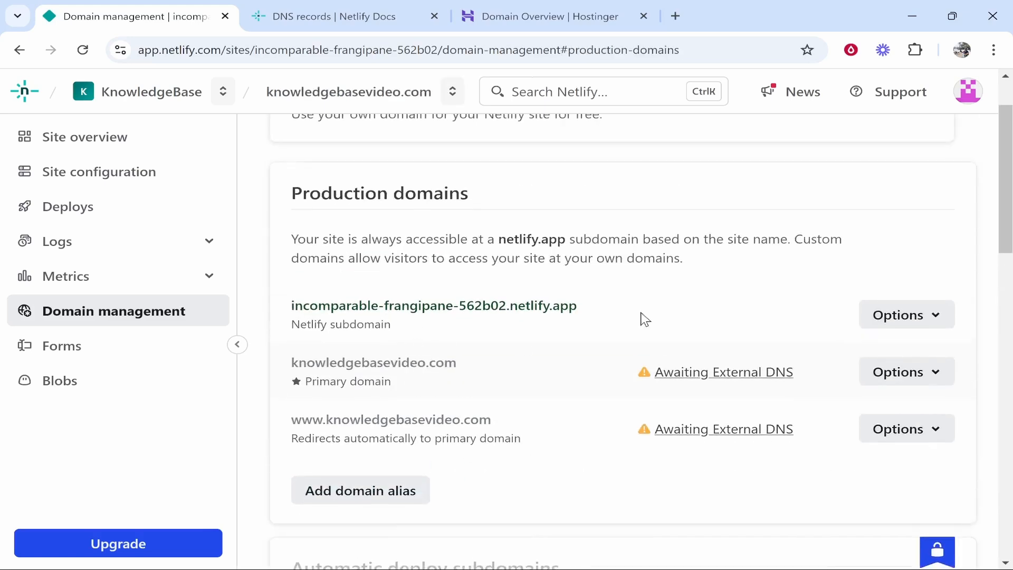
mouse_move(724, 372)
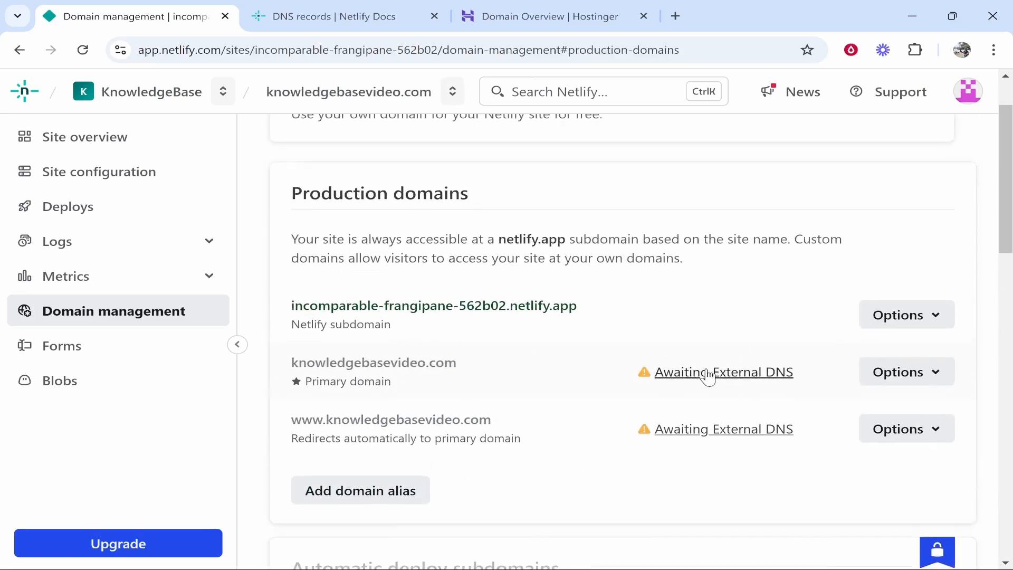
View Netlify's DNS setup for knowledgebasevideo.com via the Awaiting External DNS link
click(724, 372)
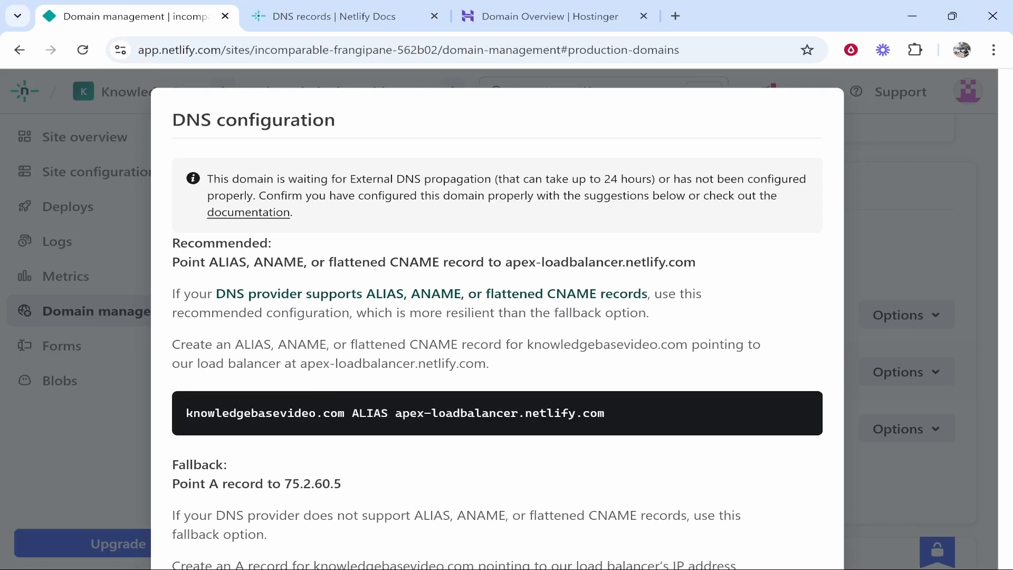
mouse_move(525, 377)
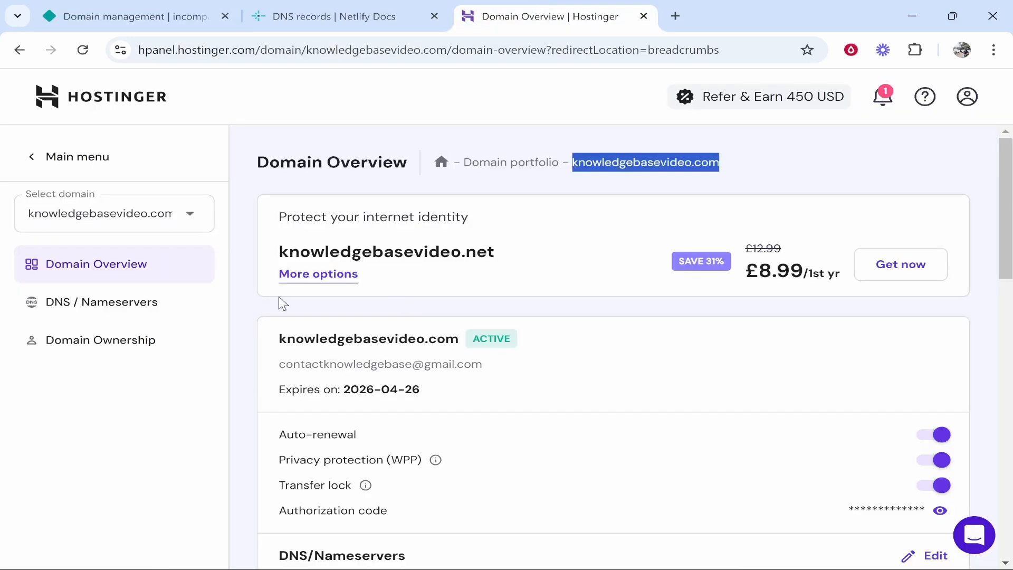
Start a new CNAME record in Hostinger's DNS settings for knowledgebasevideo.com
click(102, 301)
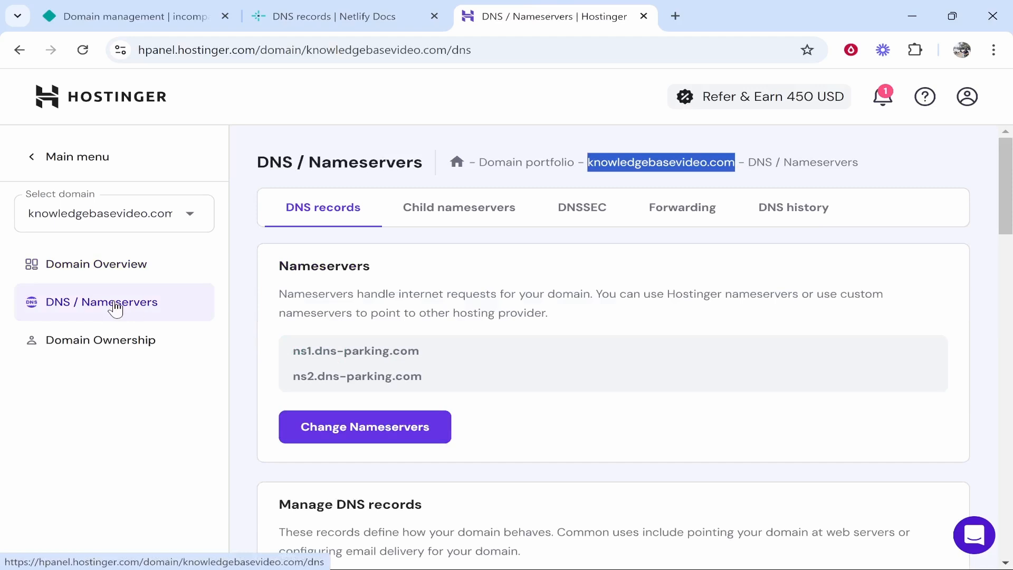
scroll(down, 3)
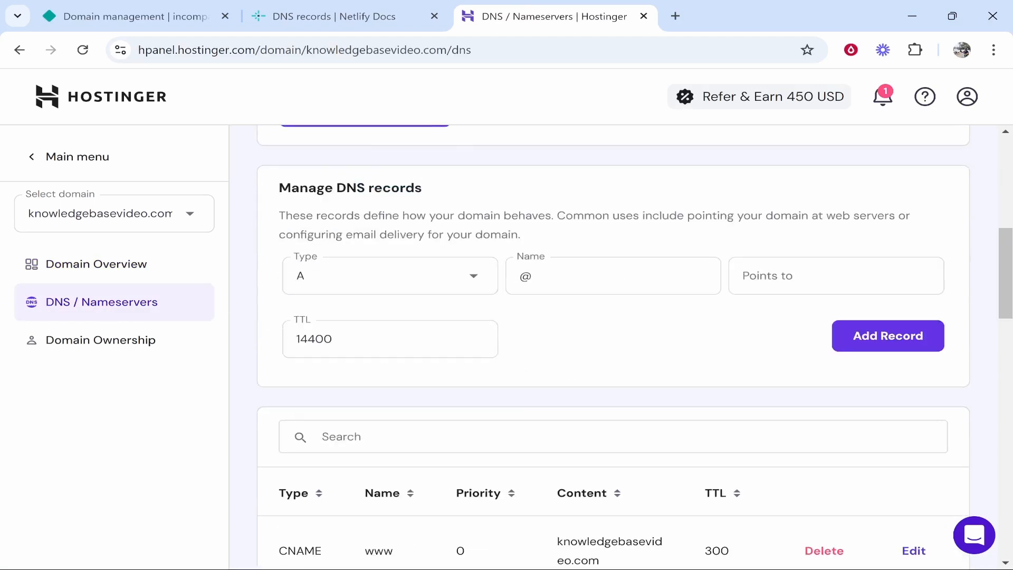
click(389, 275)
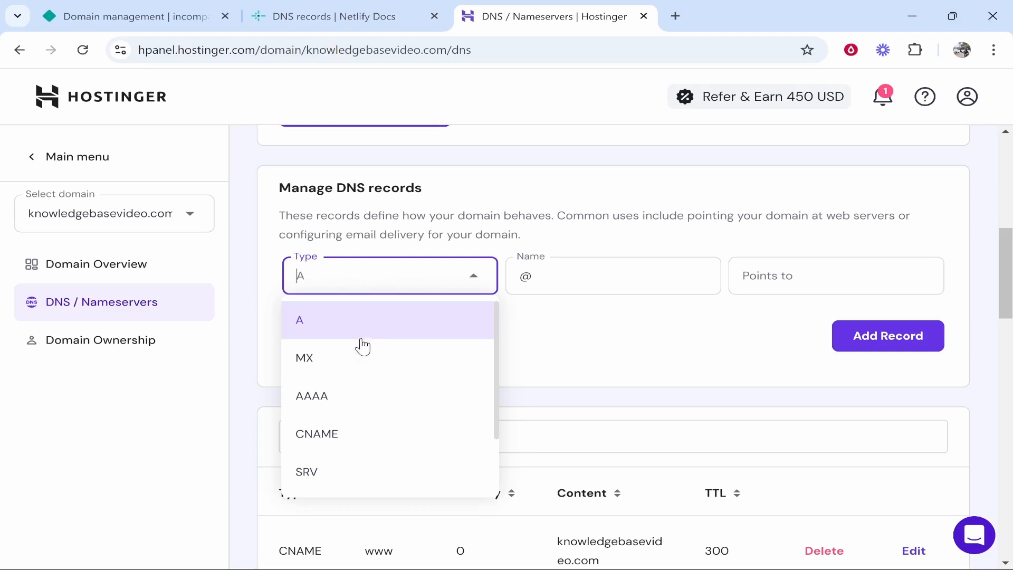
click(317, 433)
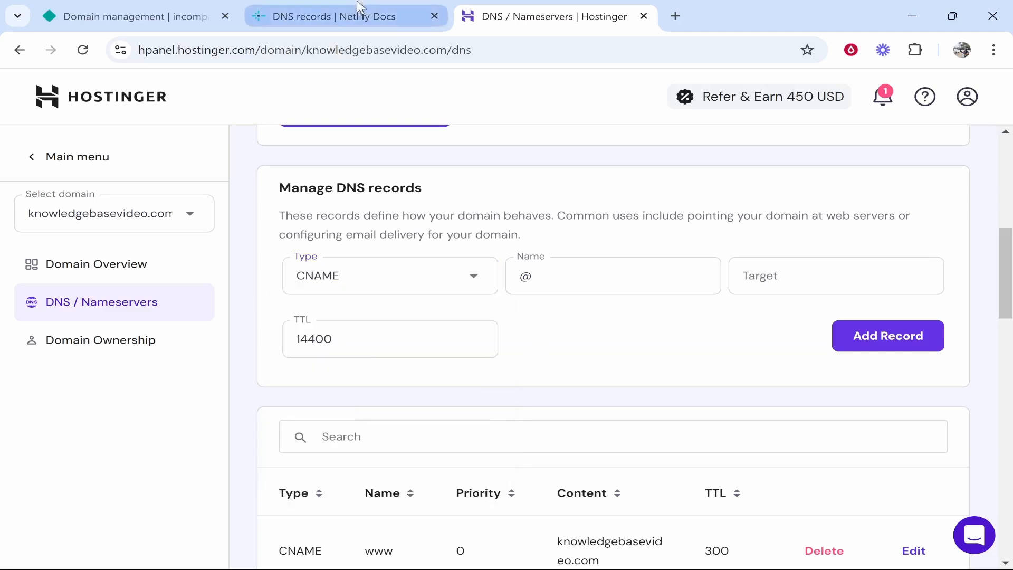
Copy knowledgebasevideo.com and apex-loadbalancer.netlify.com from Netlify into the record's Name and Target
click(116, 16)
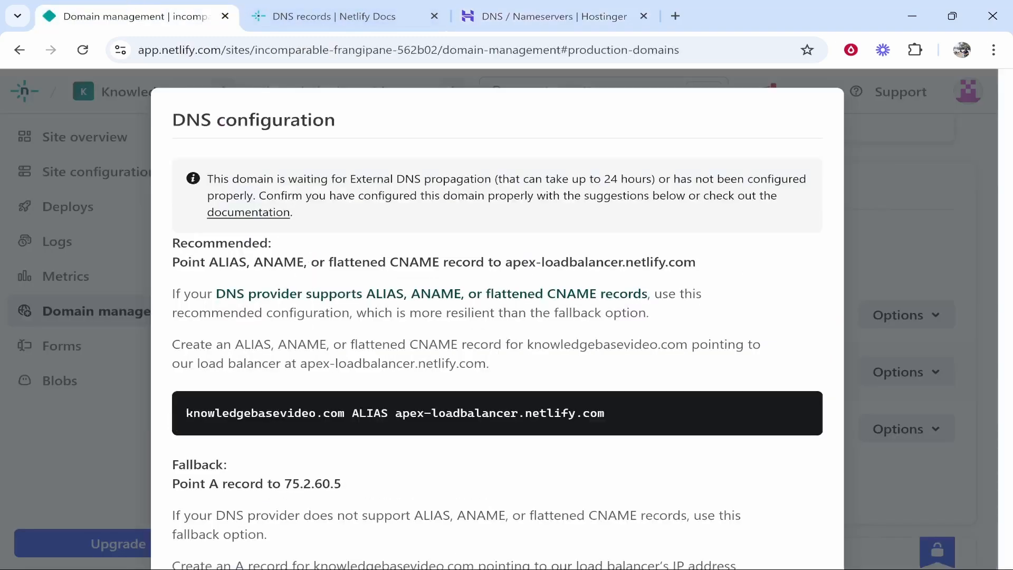
right_click(259, 413)
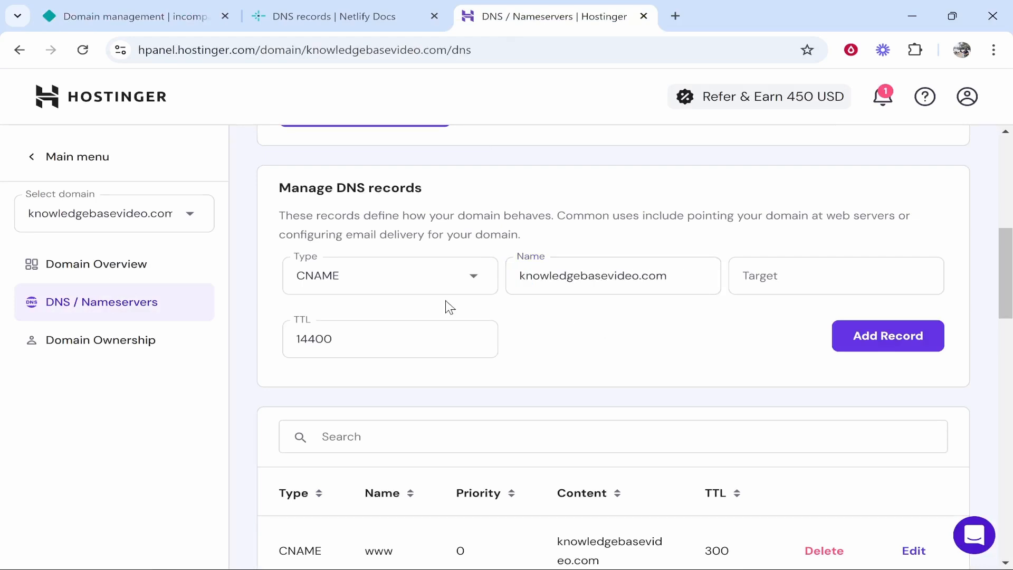
mouse_move(406, 314)
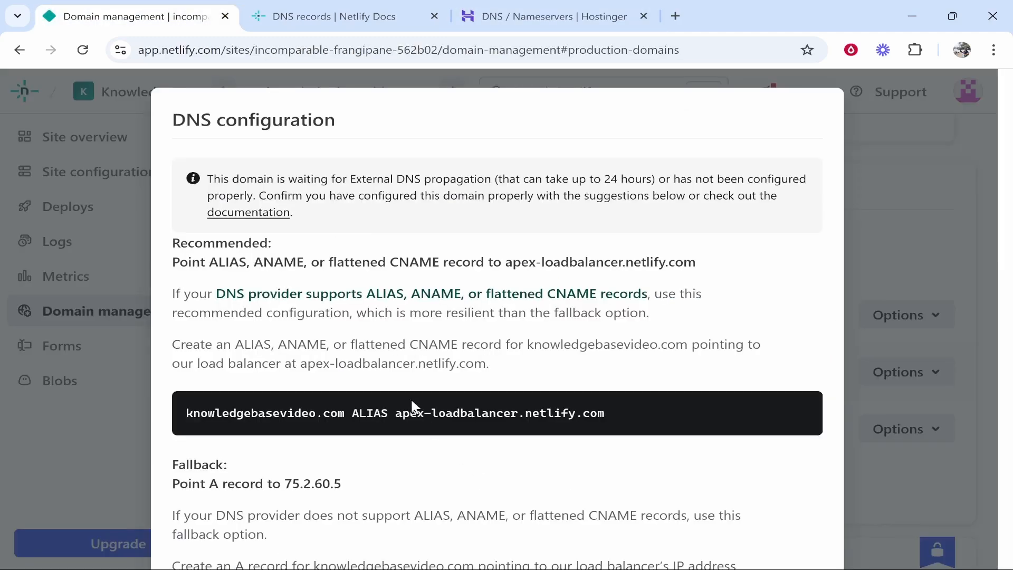
double_click(437, 412)
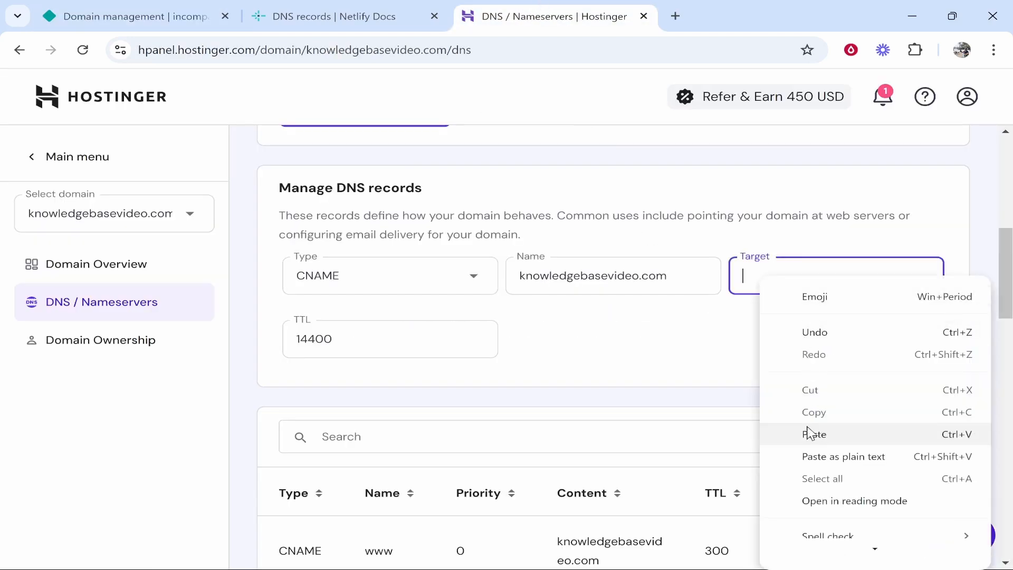
click(886, 336)
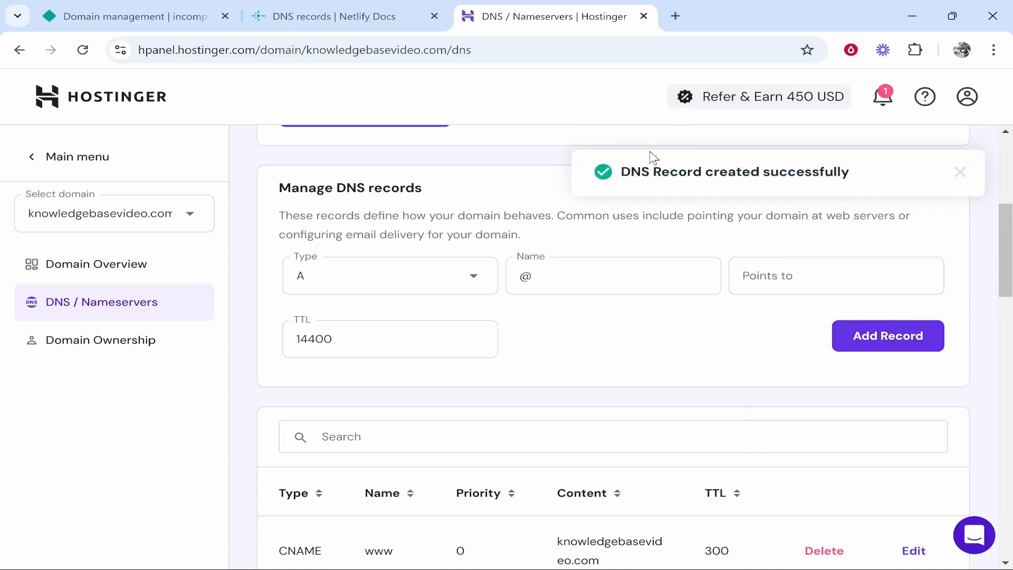
click(128, 16)
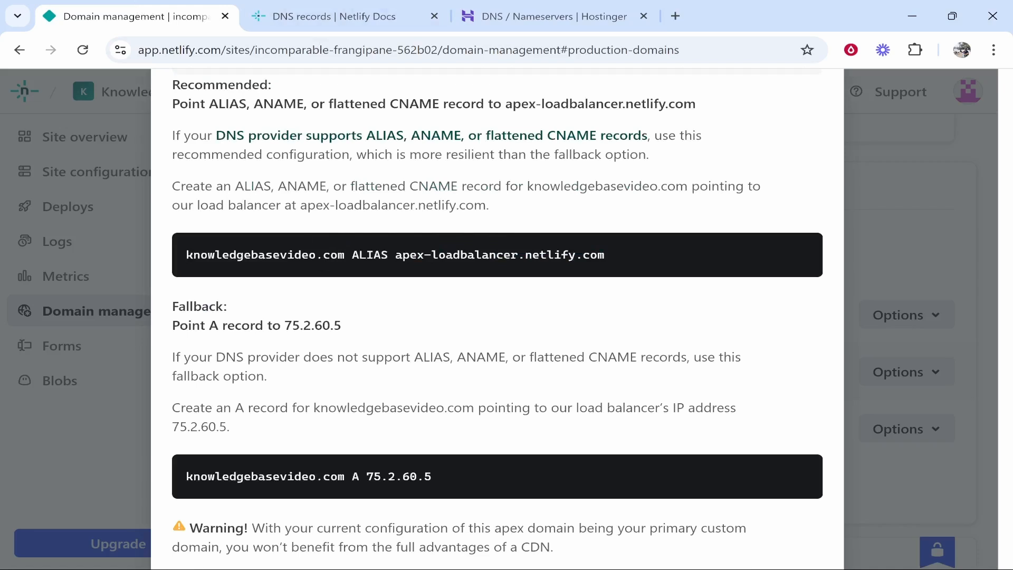
Copy the fallback A-record IP 75.2.60.5 from Netlify and bring it to the Hostinger records form
double_click(302, 186)
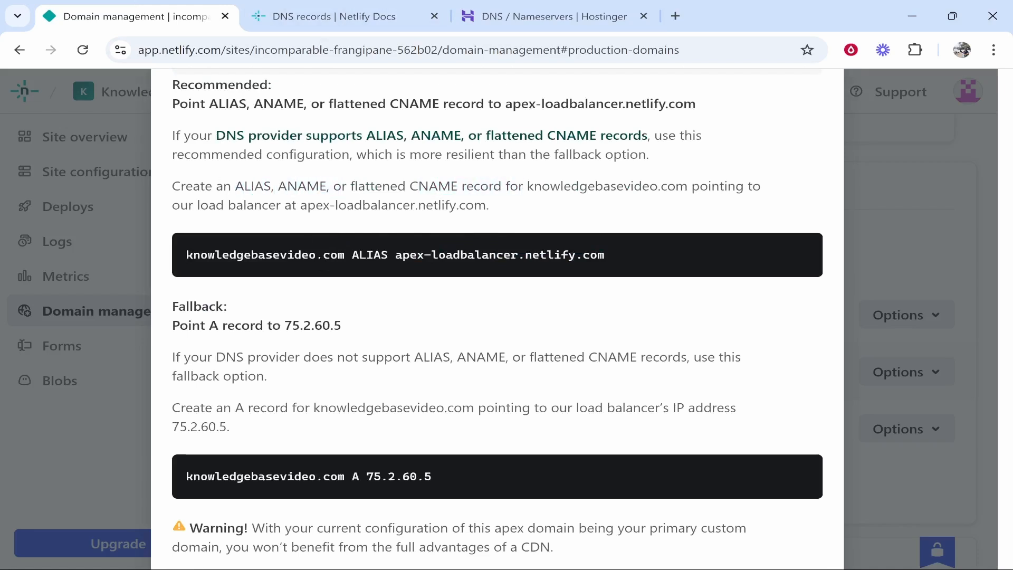
mouse_move(309, 293)
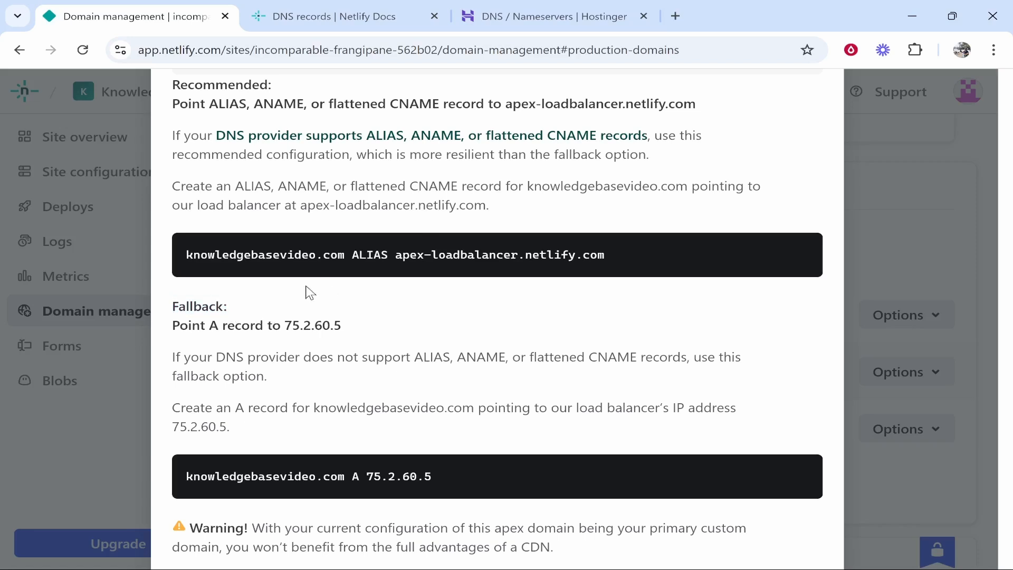
double_click(214, 325)
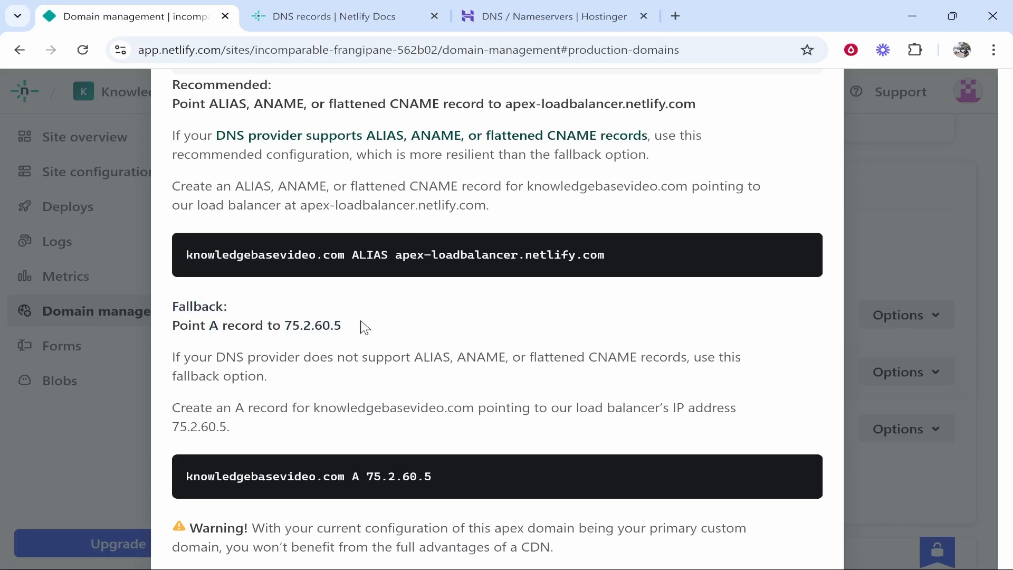
mouse_move(349, 169)
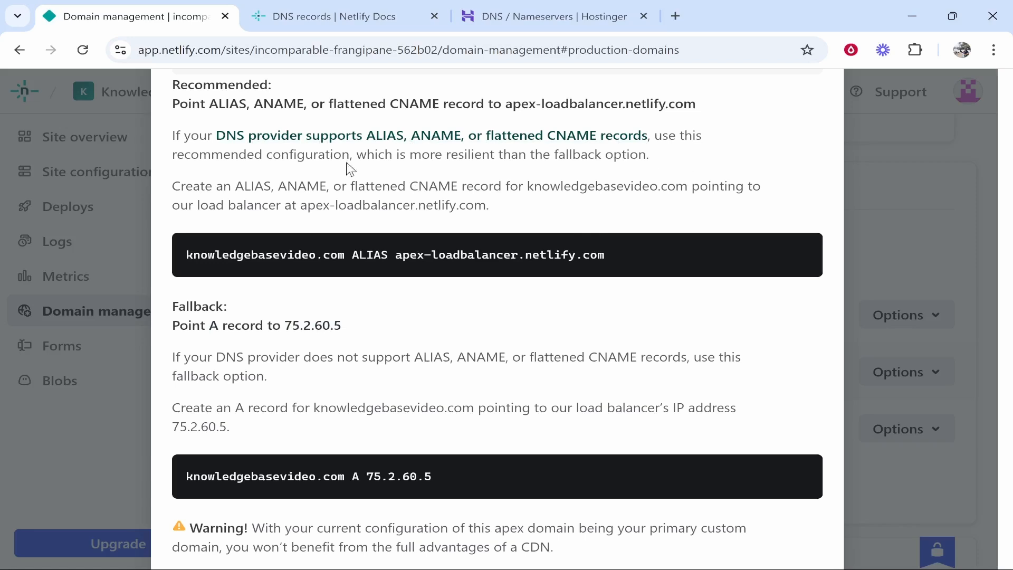
click(554, 15)
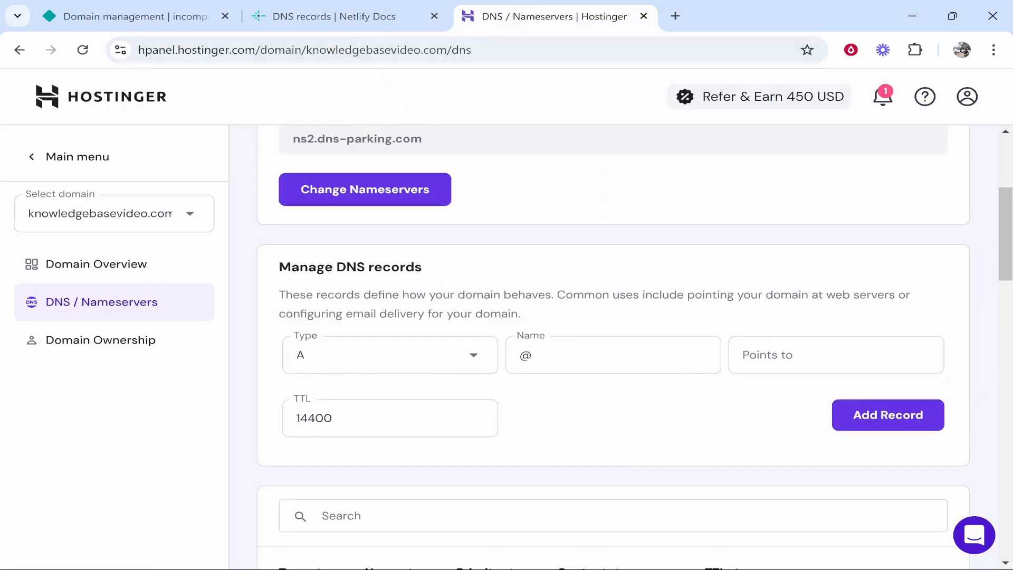
click(116, 16)
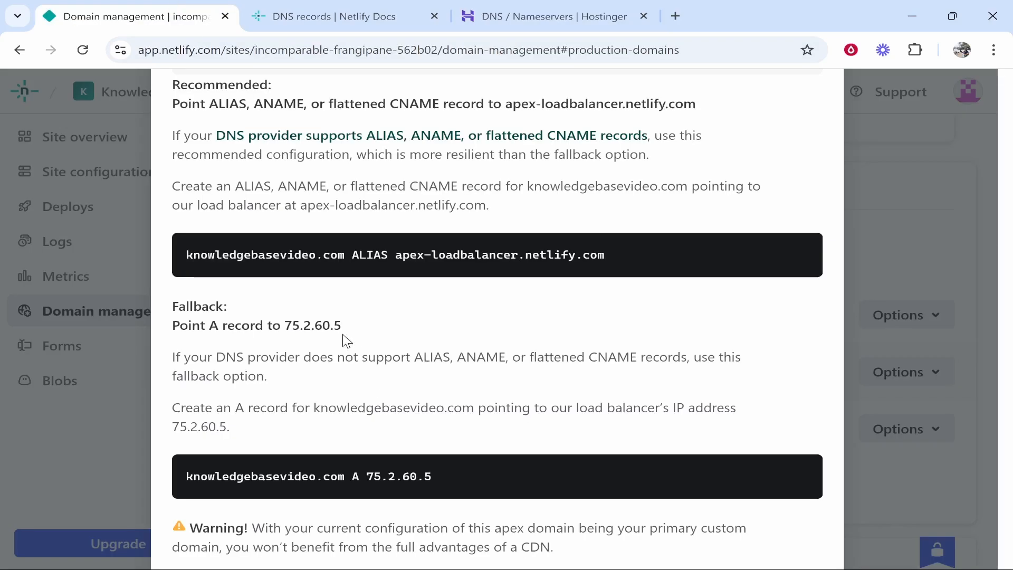
double_click(312, 325)
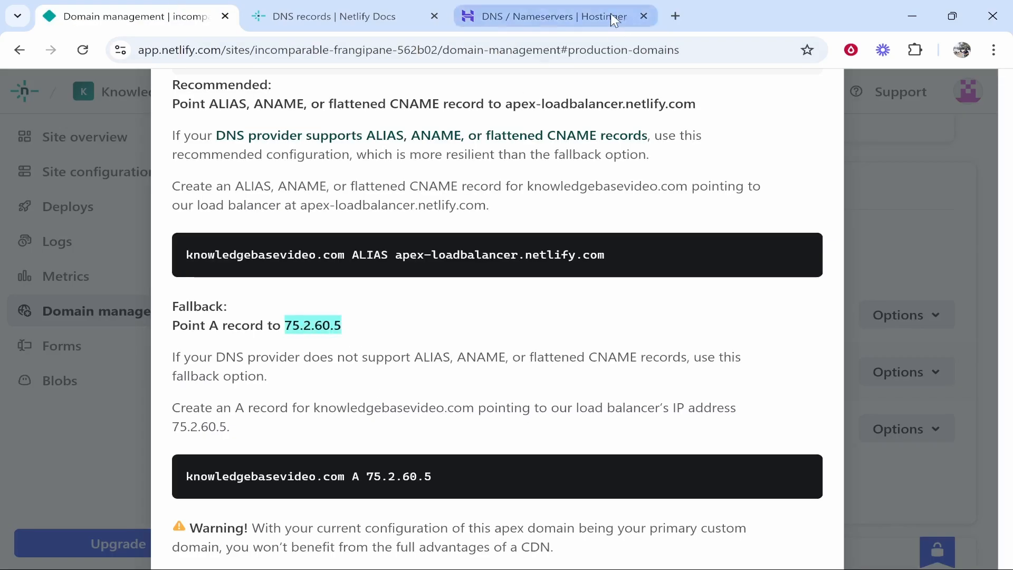
click(554, 16)
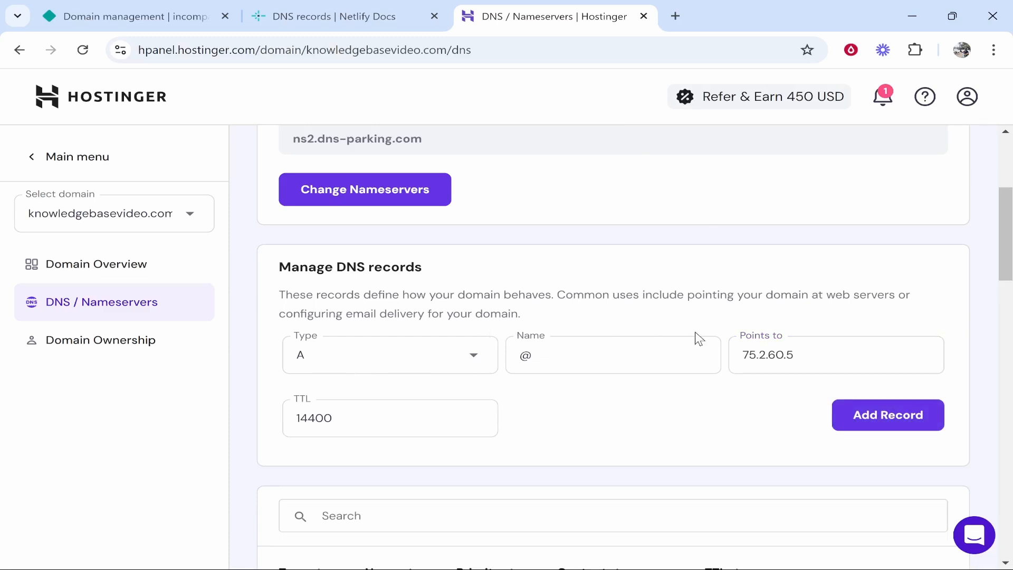
Add and confirm the A record pointing the domain to 75.2.60.5
click(888, 414)
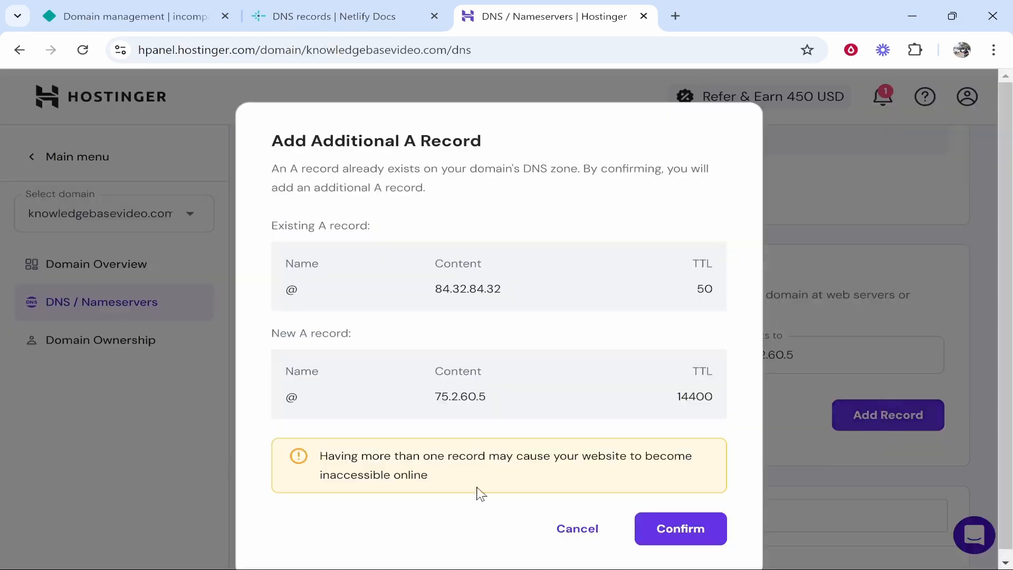
mouse_move(700, 477)
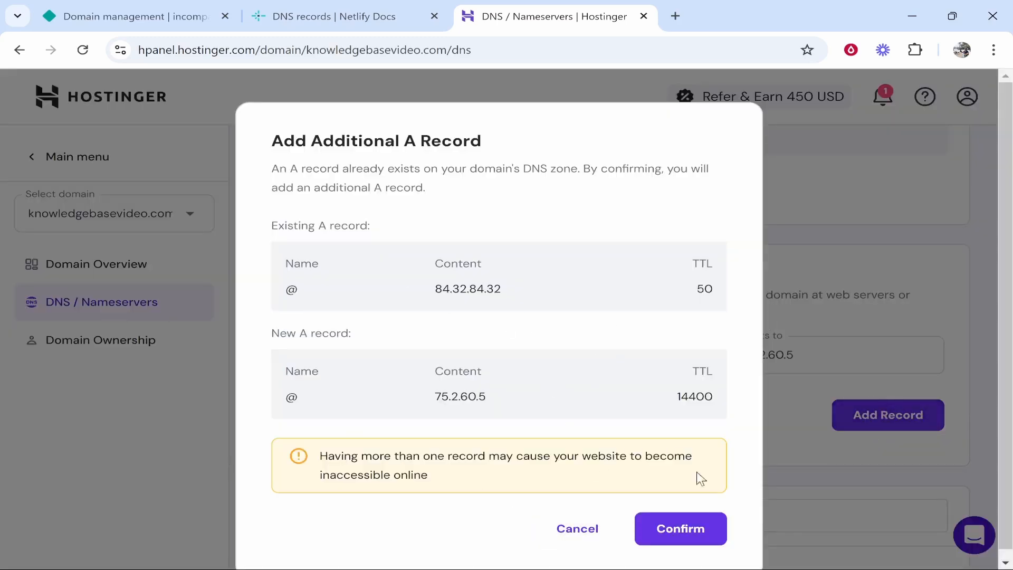
click(679, 529)
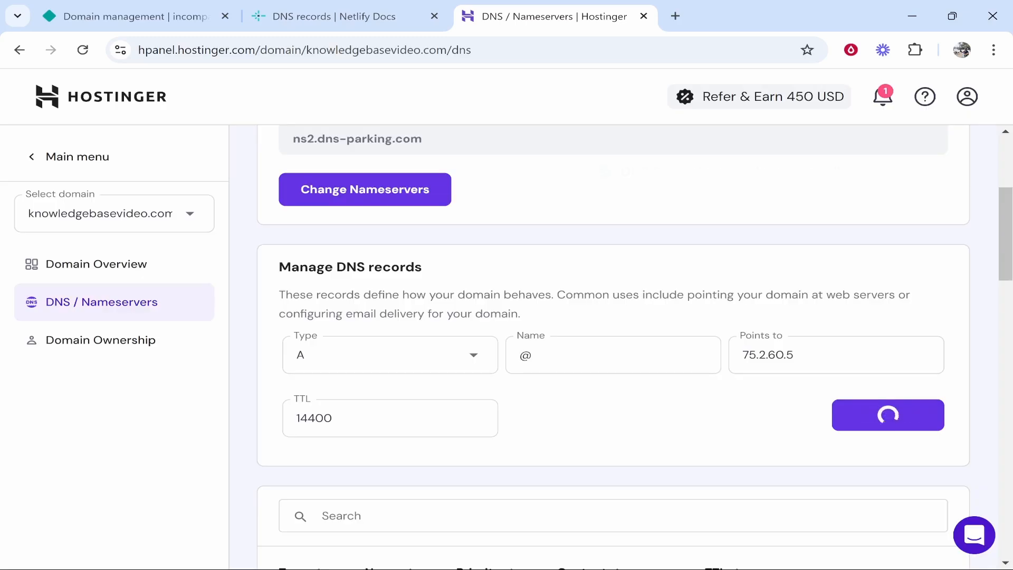
click(887, 415)
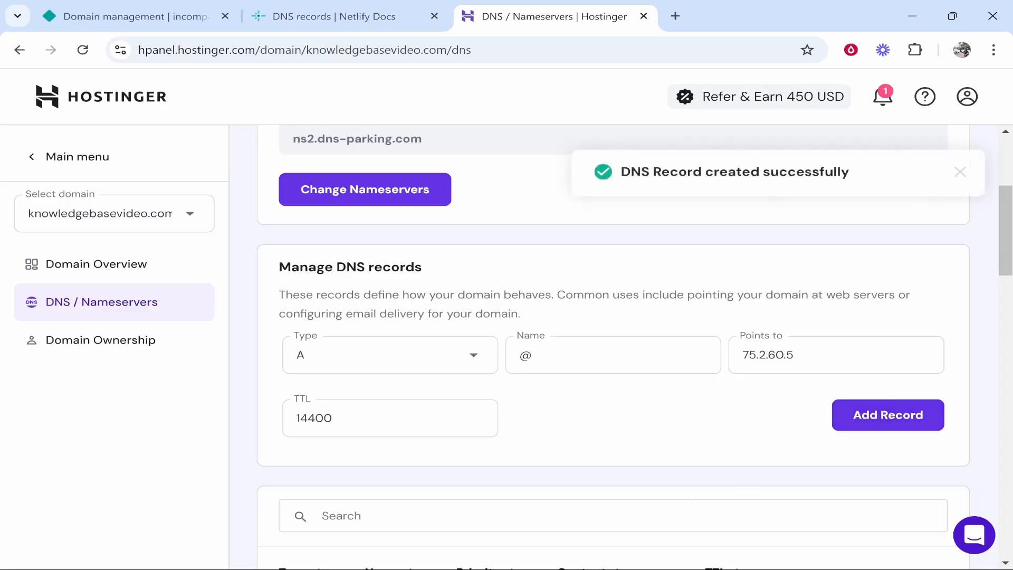
Delete the old 84.32.84.32 A record and return to Netlify's domain management
scroll(down, 3)
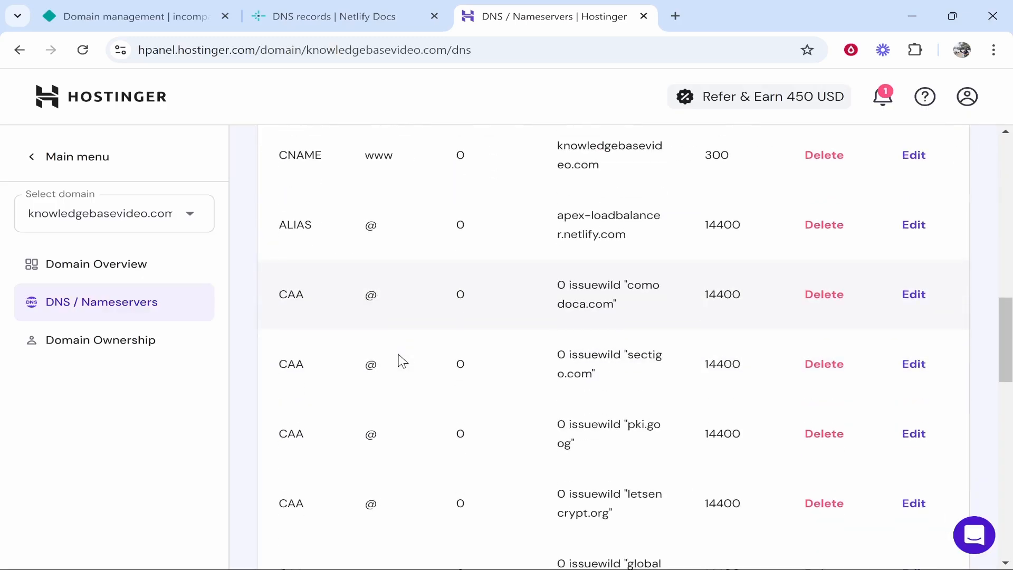
scroll(down, 3)
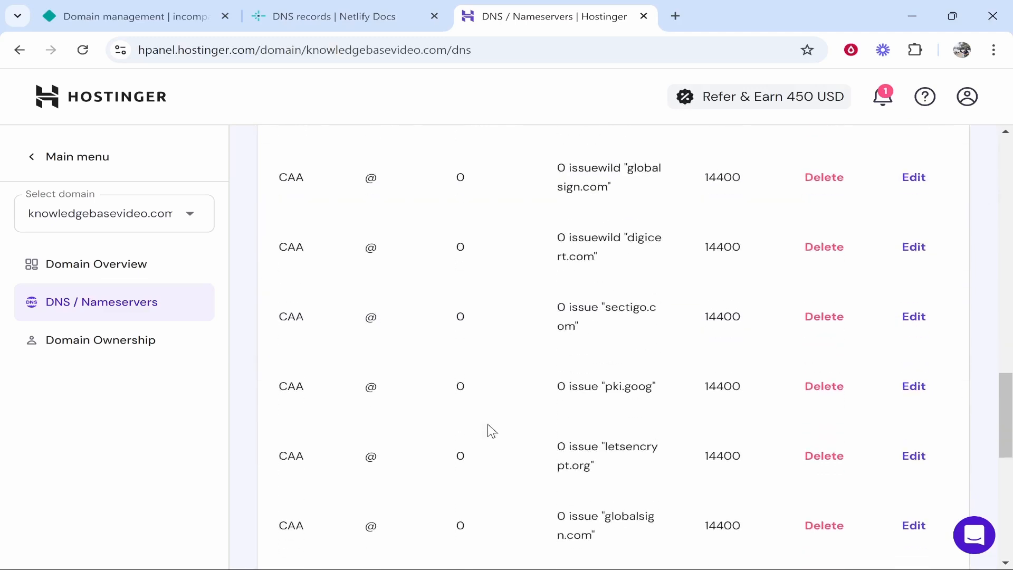
scroll(down, 3)
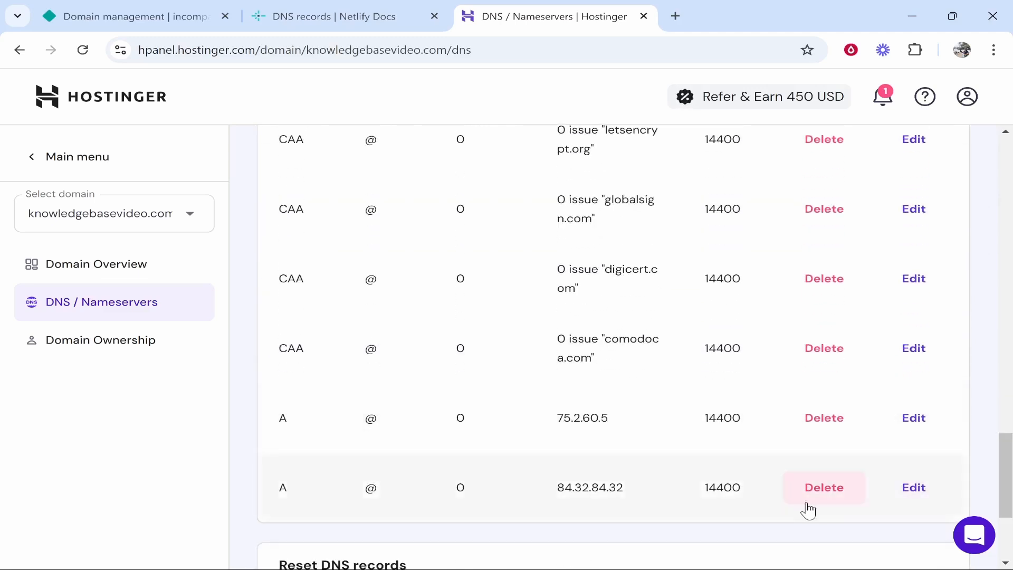
click(824, 487)
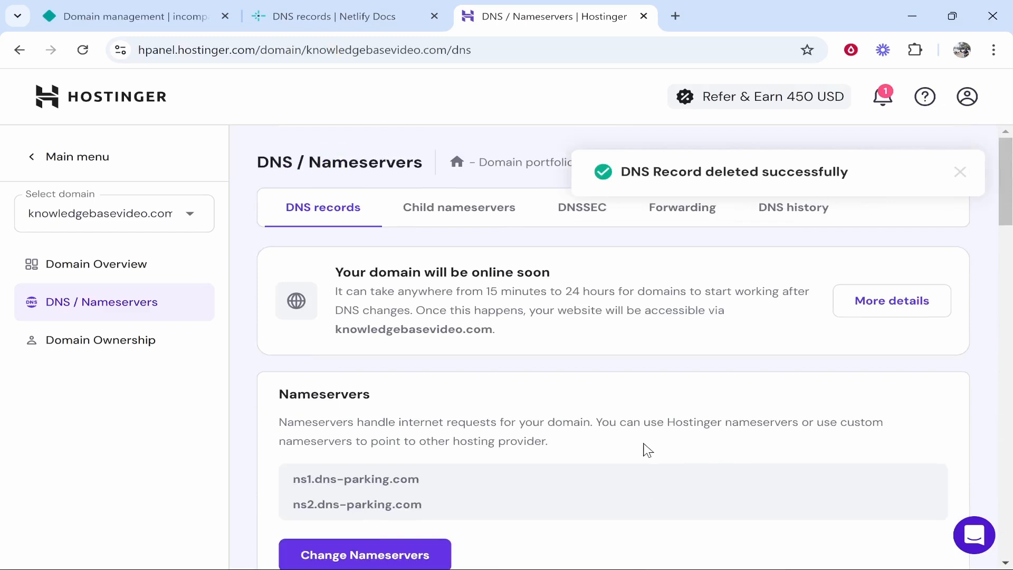
click(116, 16)
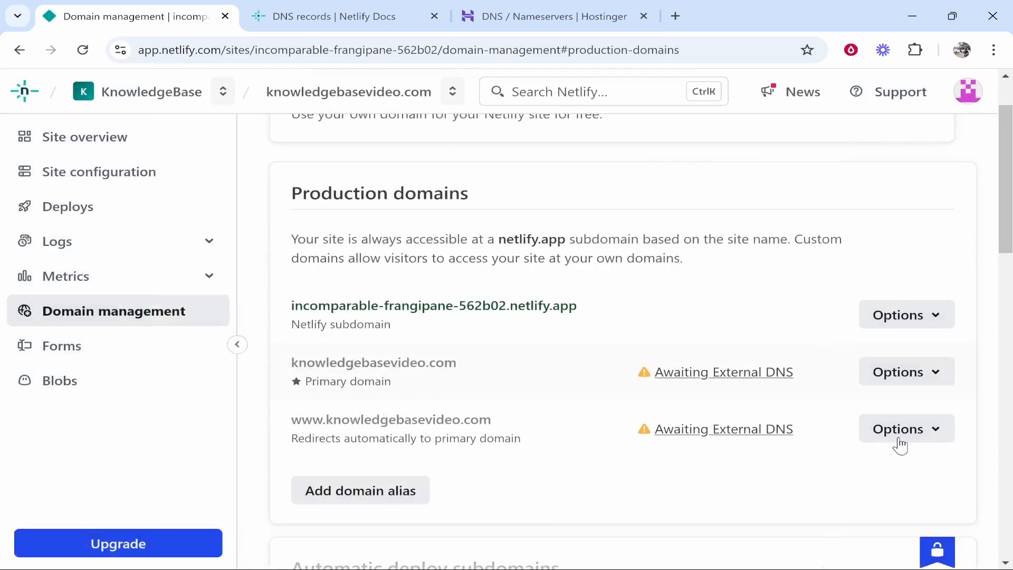
click(905, 428)
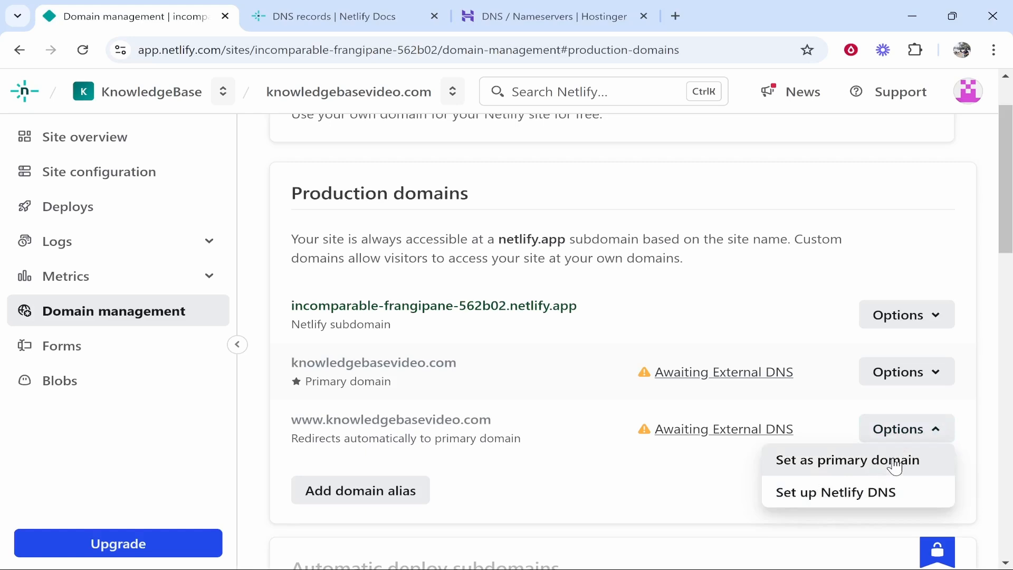
click(847, 459)
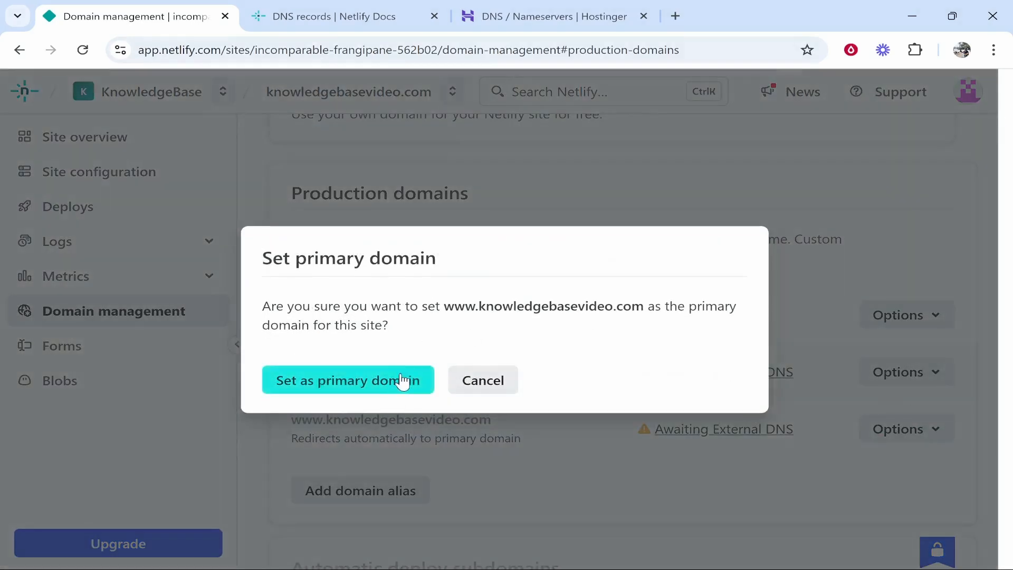
click(347, 380)
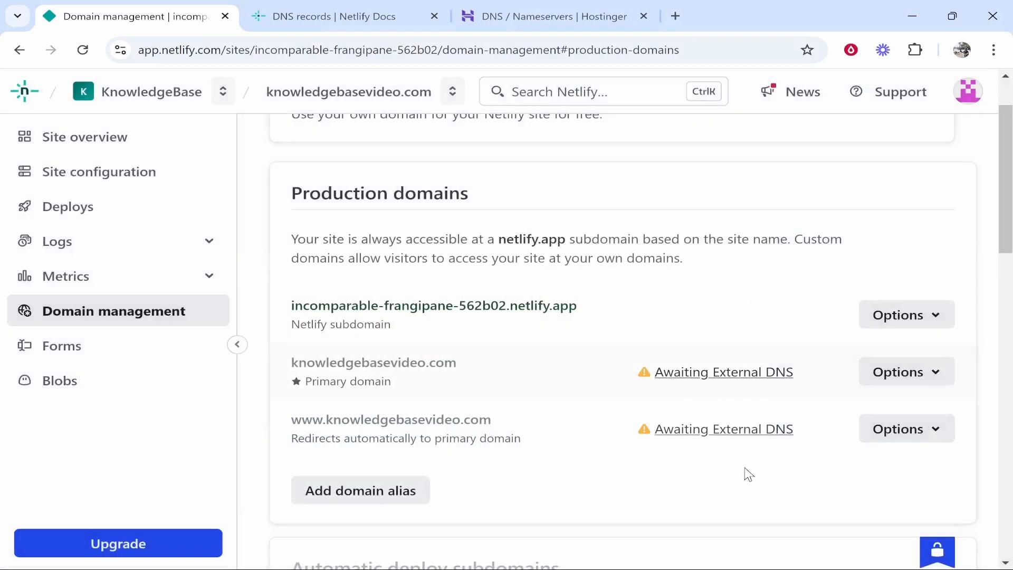
mouse_move(83, 49)
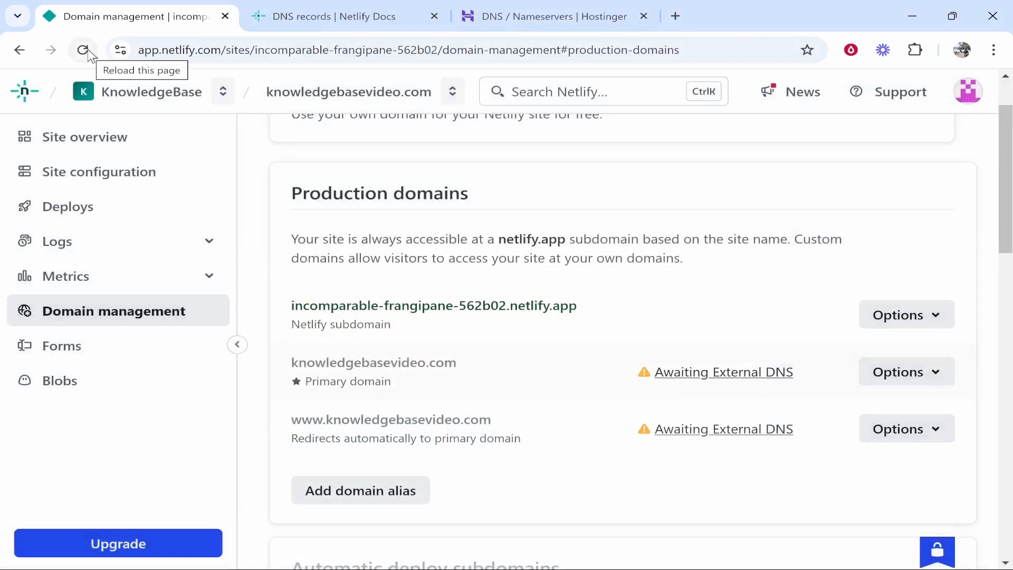
Reload the page and verify the DNS configuration under HTTPS
click(82, 50)
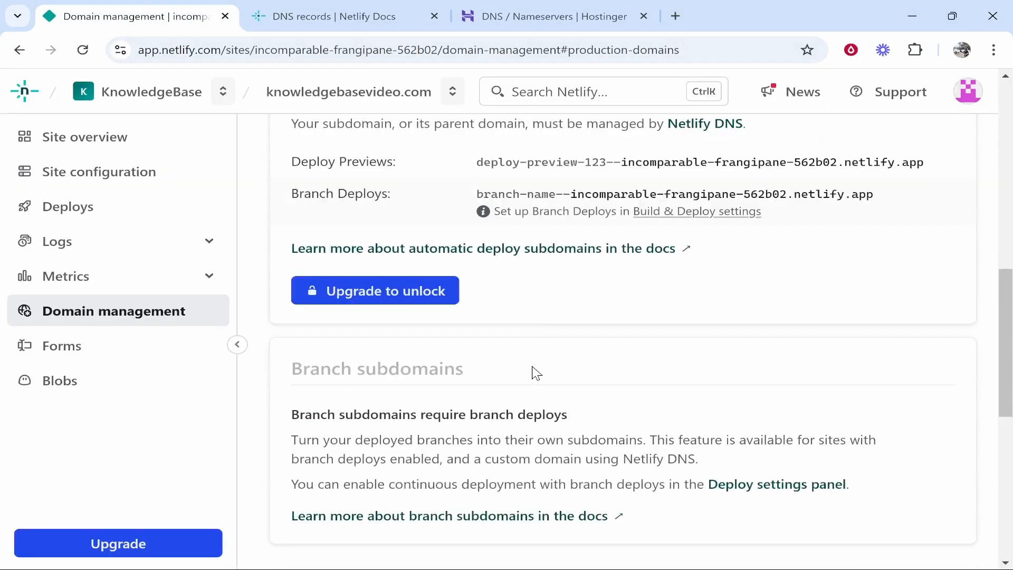
scroll(down, 3)
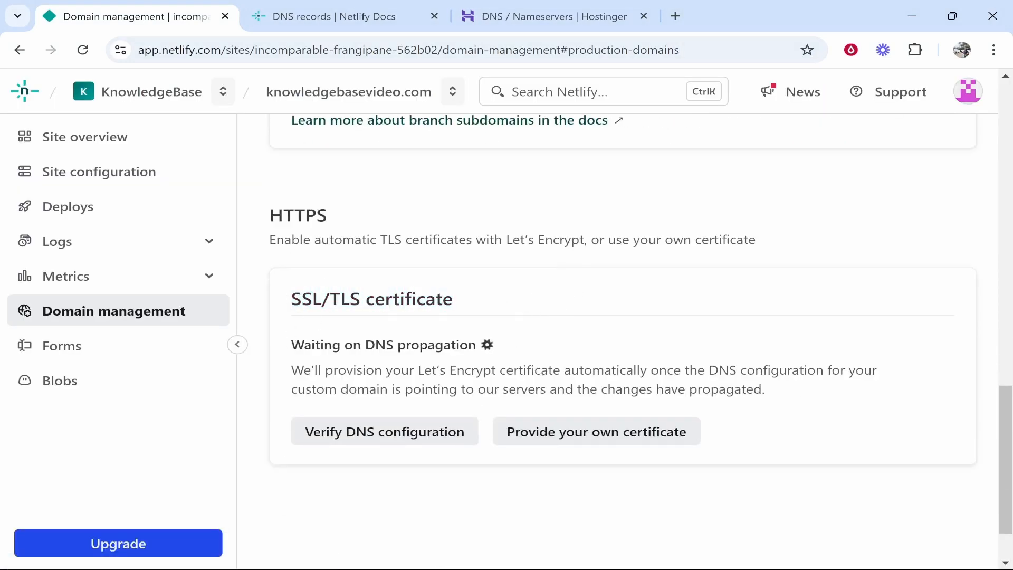
click(384, 431)
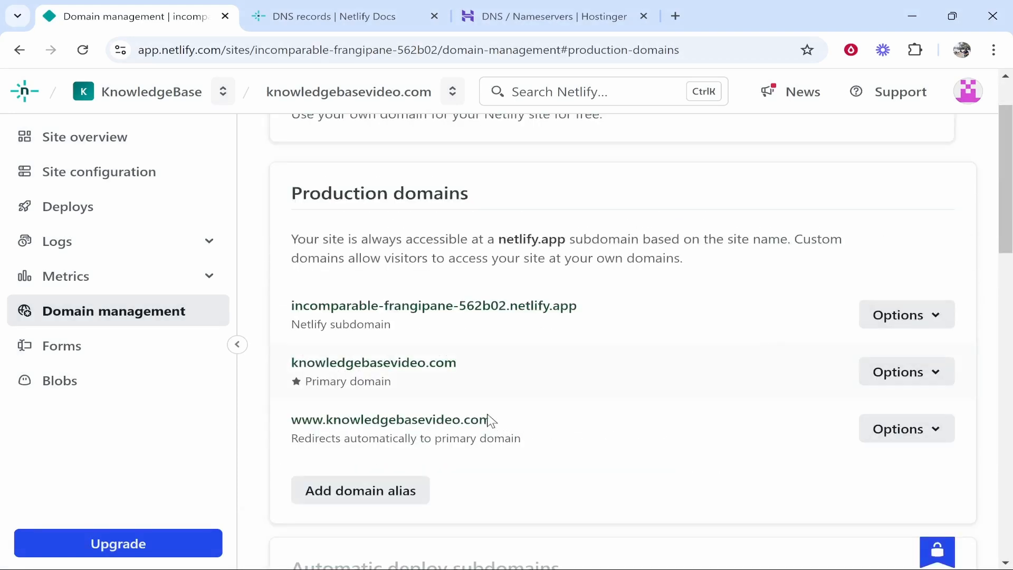
mouse_move(390, 419)
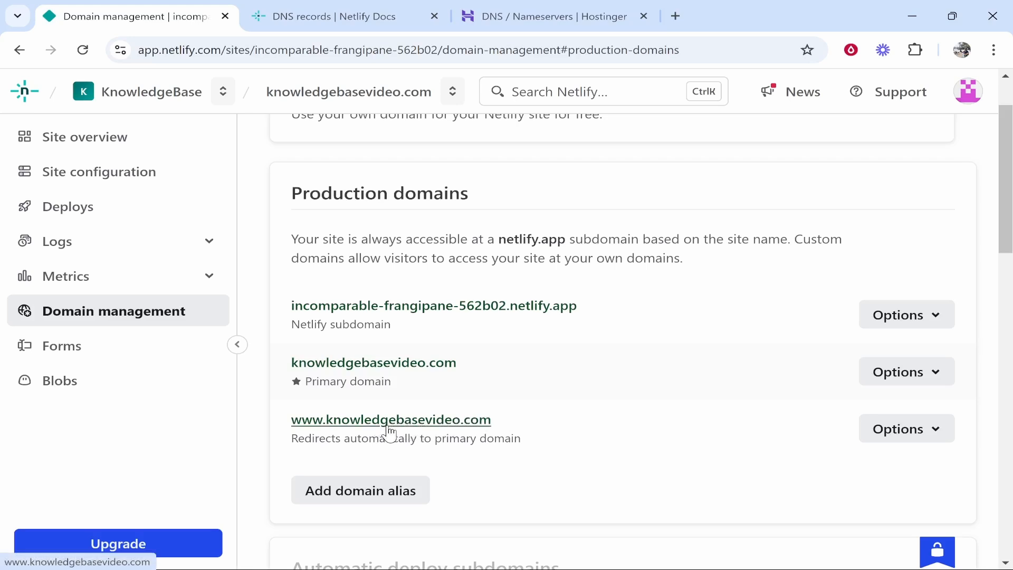
click(390, 418)
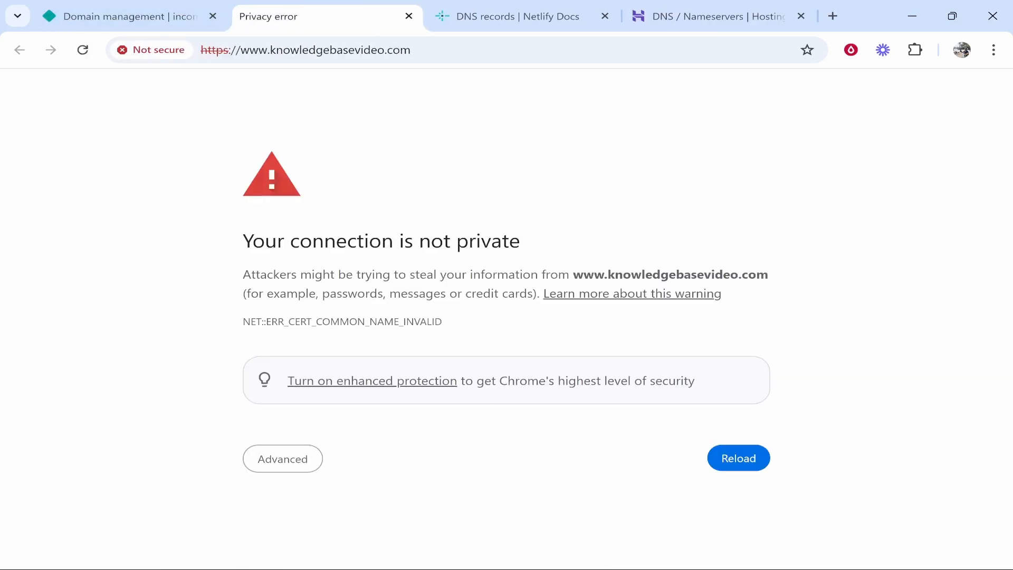
double_click(488, 241)
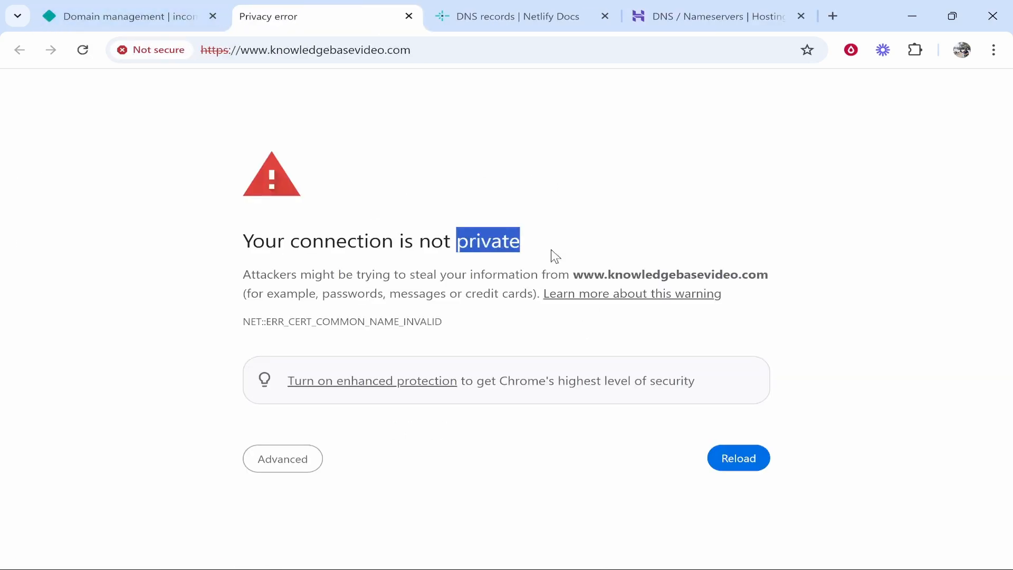
click(116, 15)
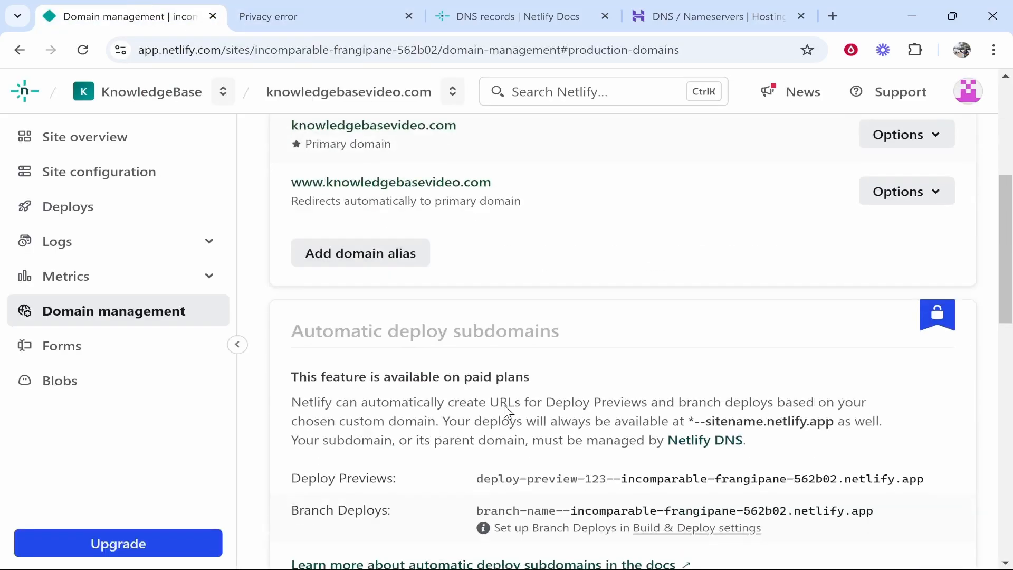
scroll(down, 3)
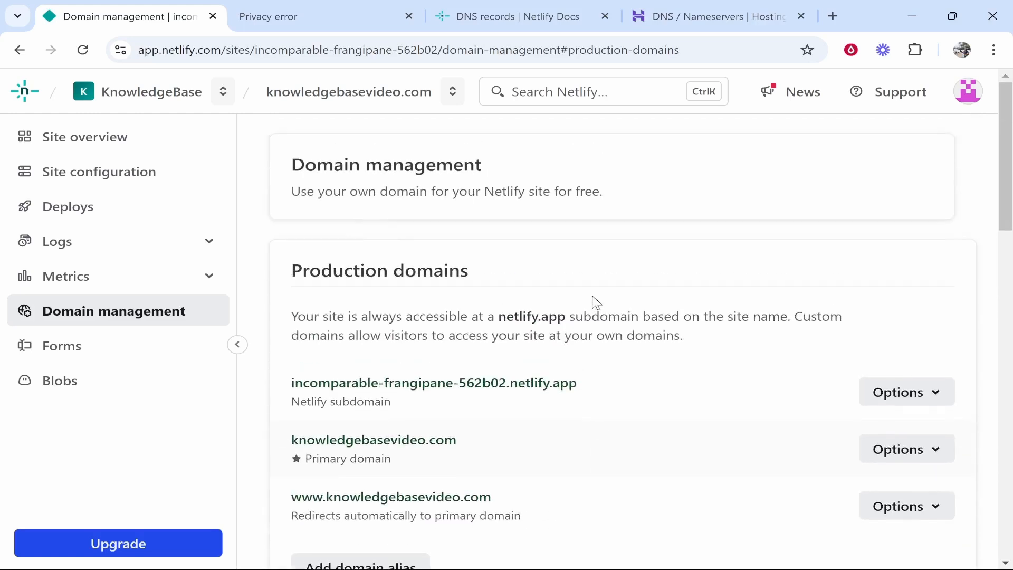
click(267, 16)
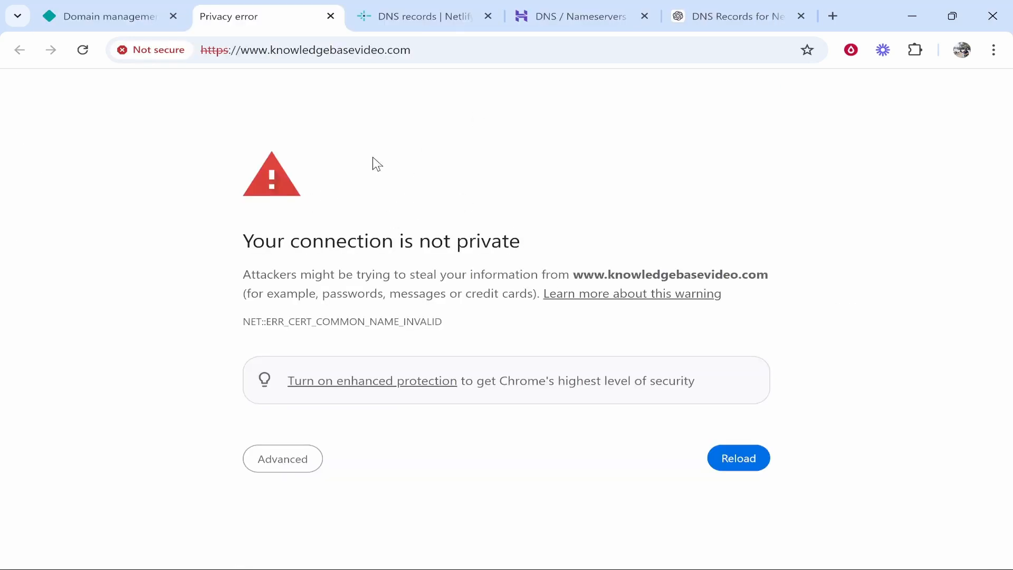
Compare Hostinger's DNS records for knowledgebasevideo.com against Netlify's domain settings
click(575, 16)
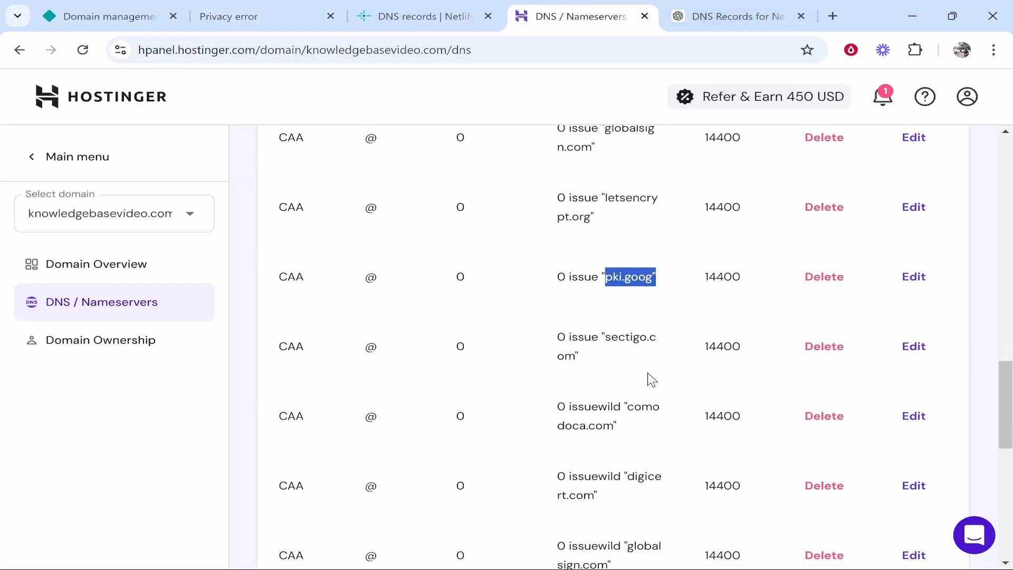
scroll(down, 3)
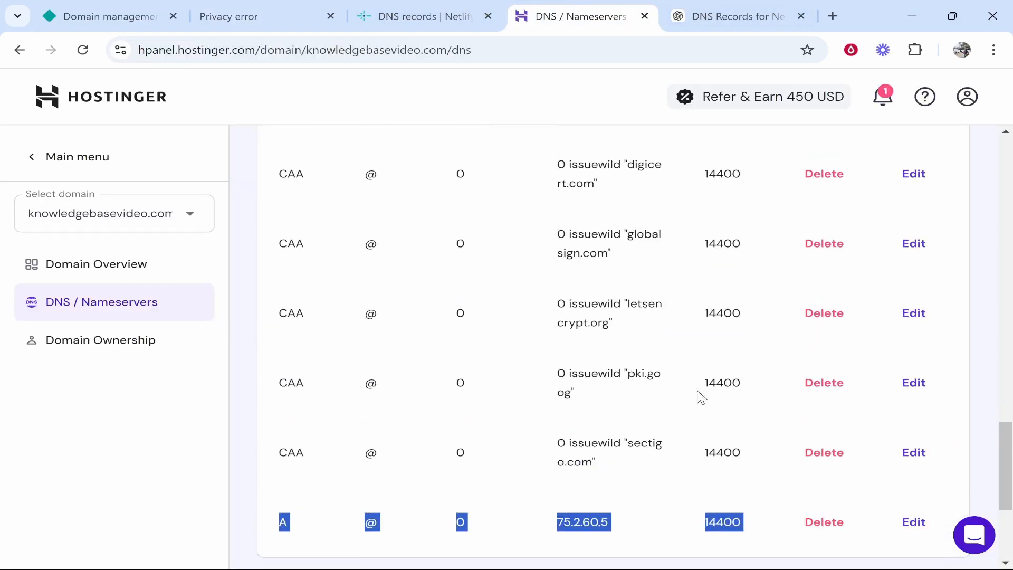
click(423, 16)
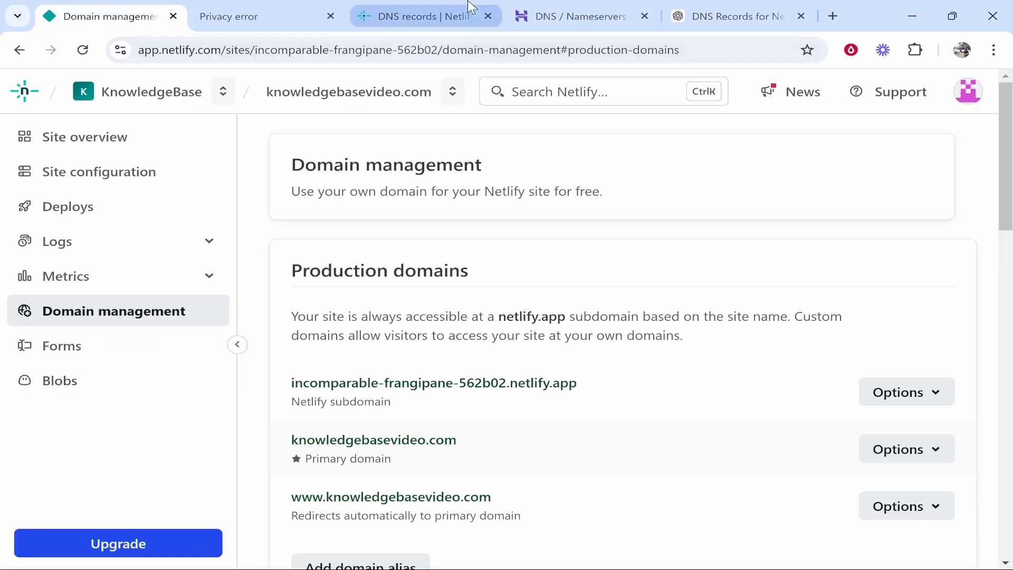
click(578, 16)
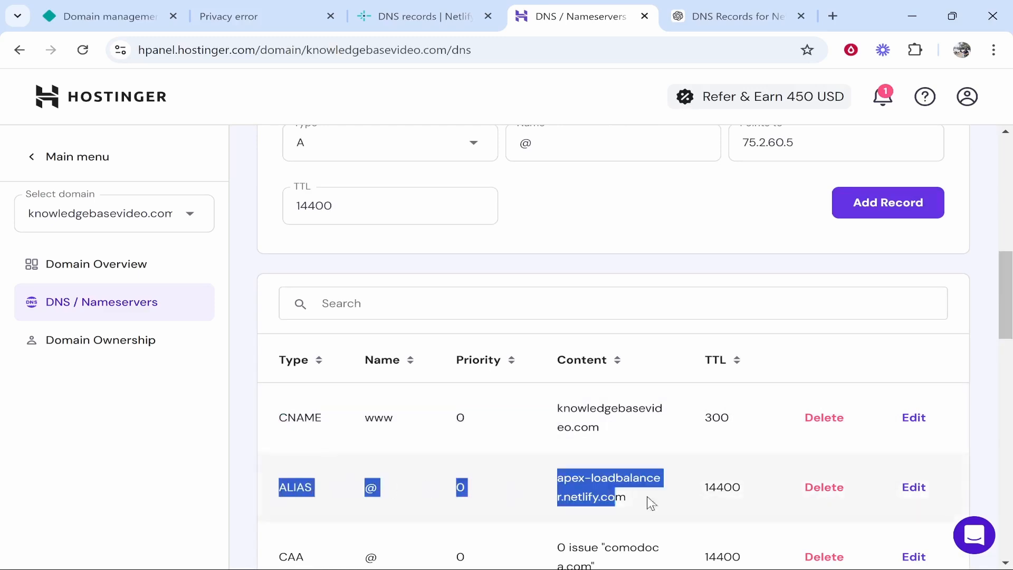
Delete the A record pointing @ to 75.2.60.5, keeping the Netlify ALIAS
scroll(down, 3)
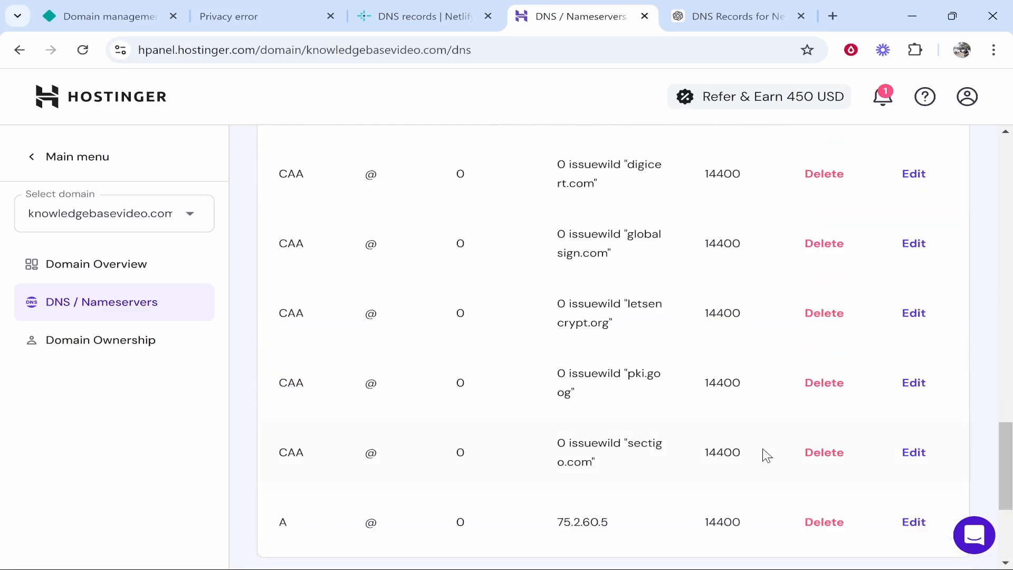
click(824, 453)
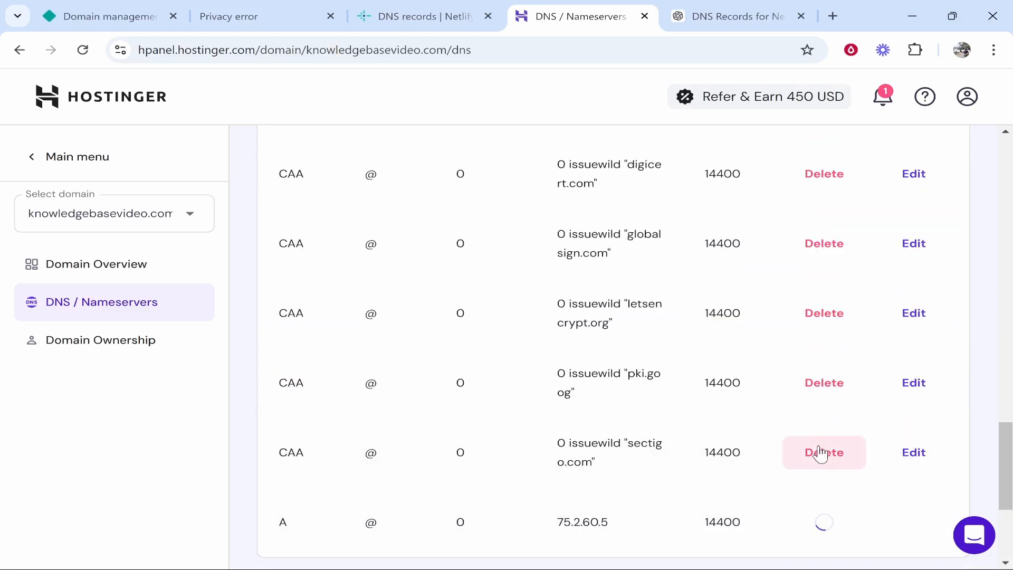
click(823, 451)
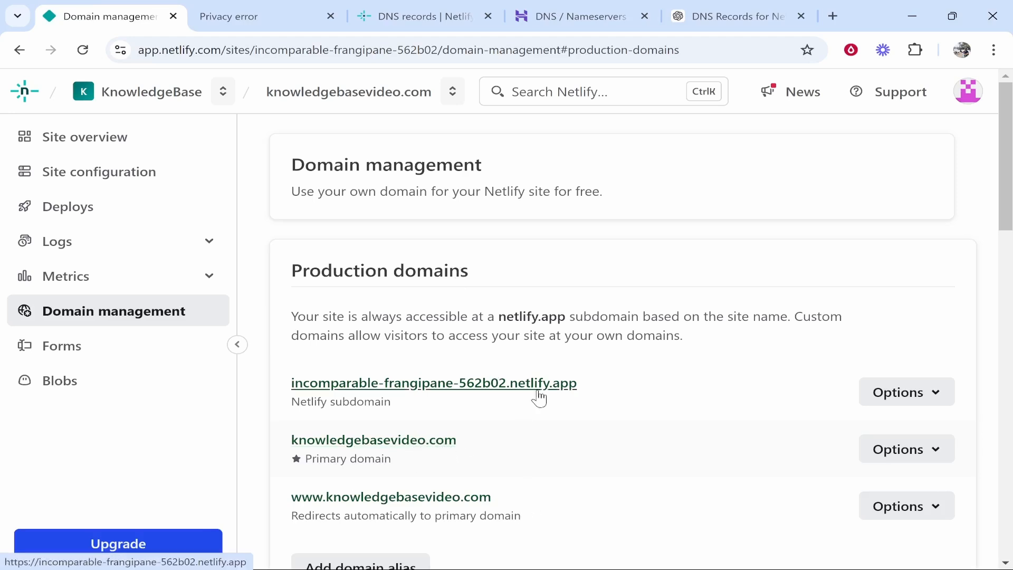
mouse_move(390, 497)
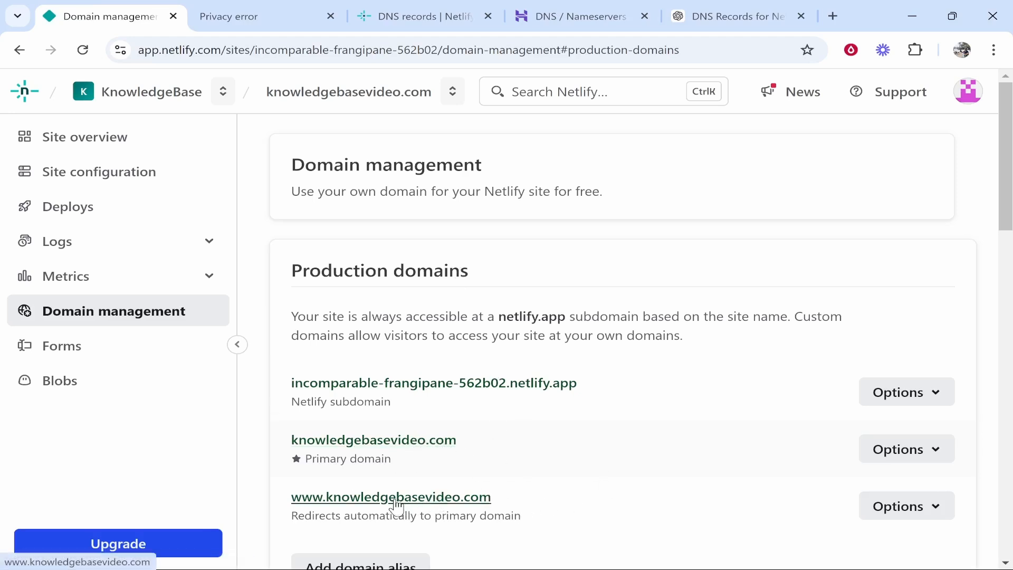
scroll(down, 3)
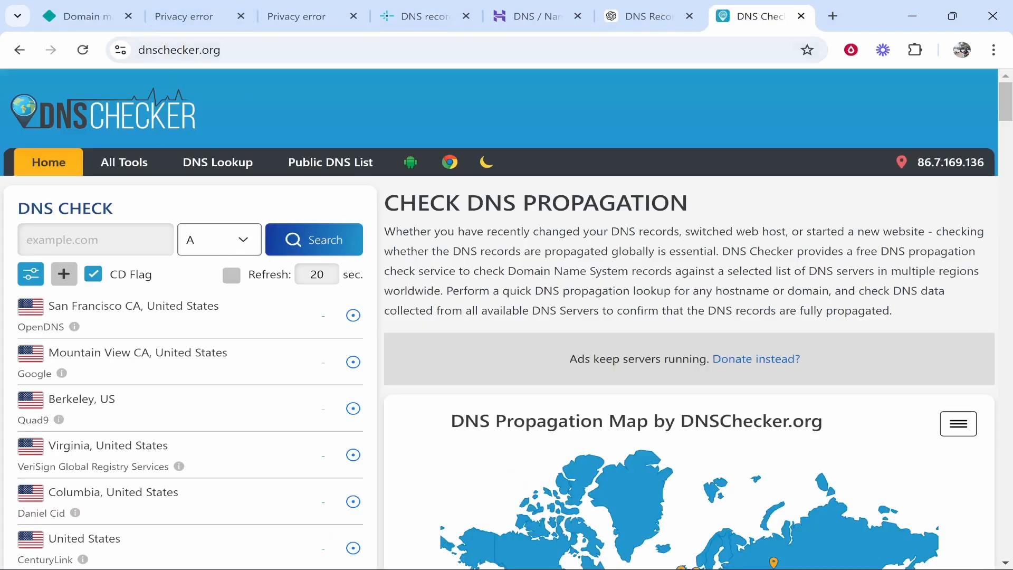
click(77, 16)
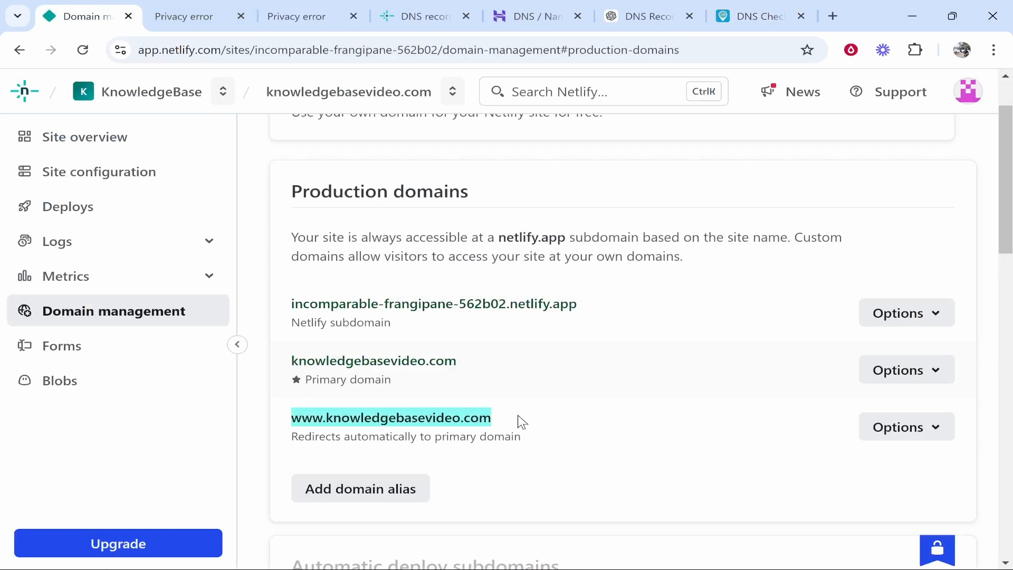
click(754, 16)
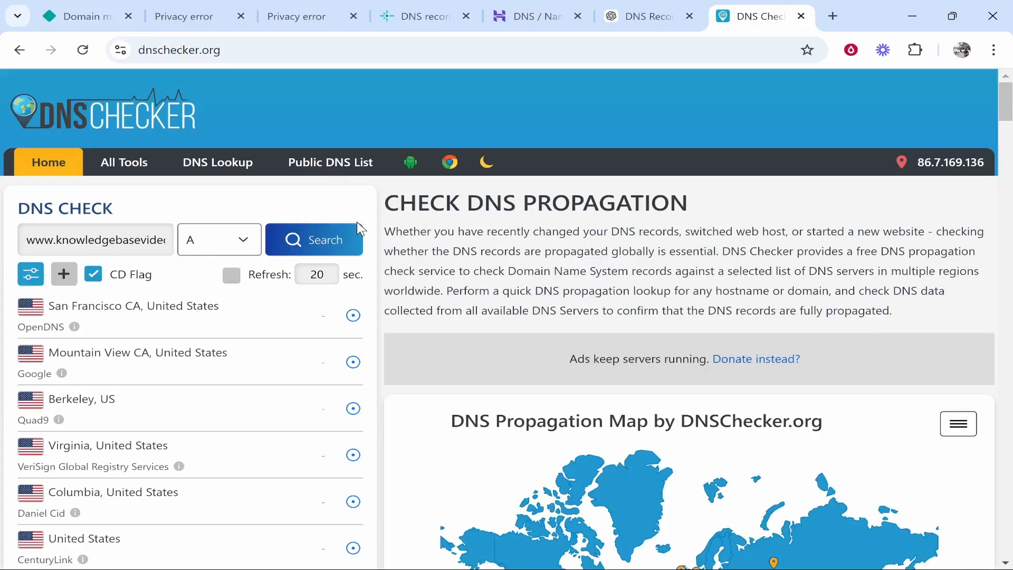
click(313, 239)
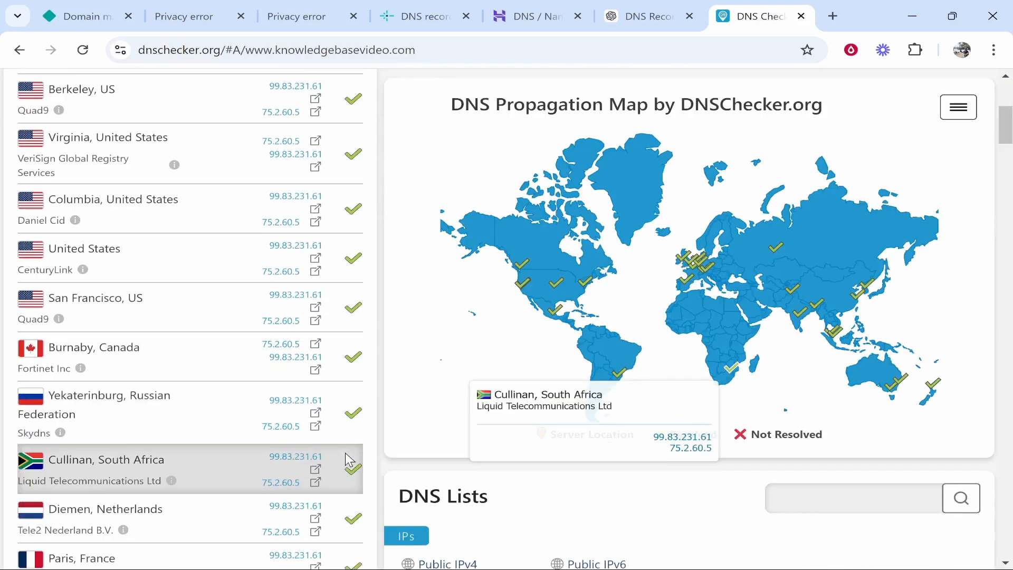
scroll(down, 3)
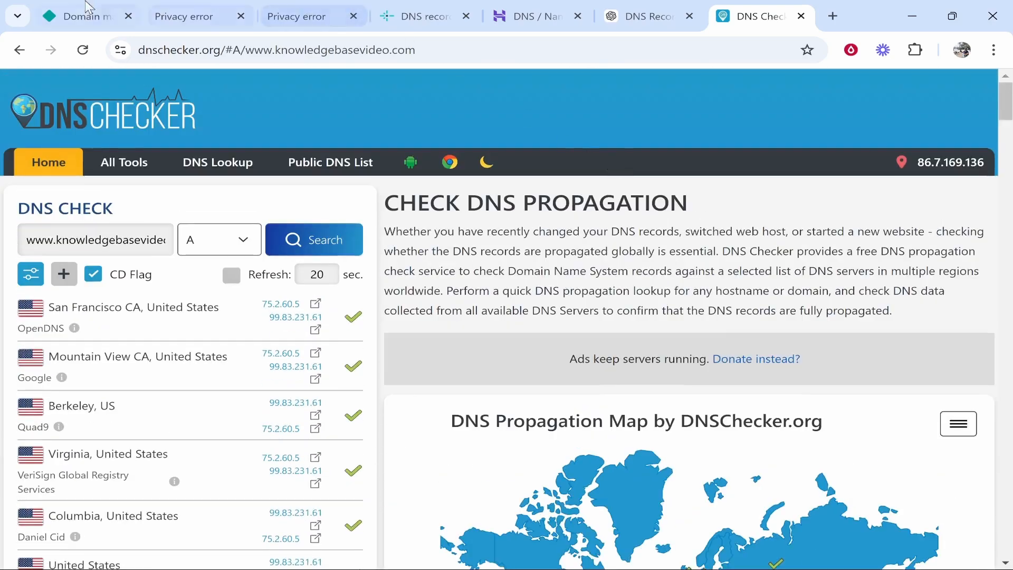
click(77, 16)
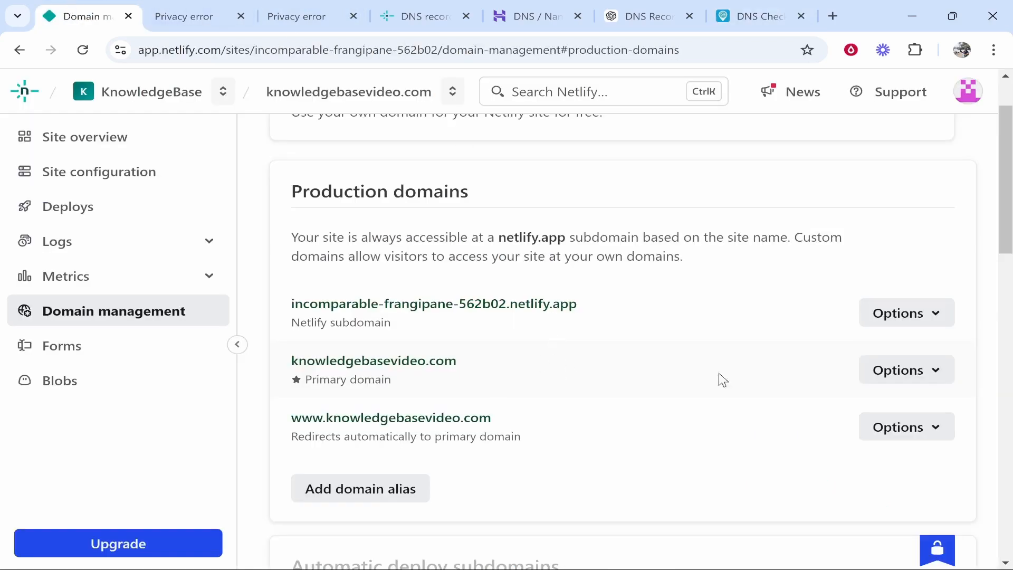
mouse_move(637, 334)
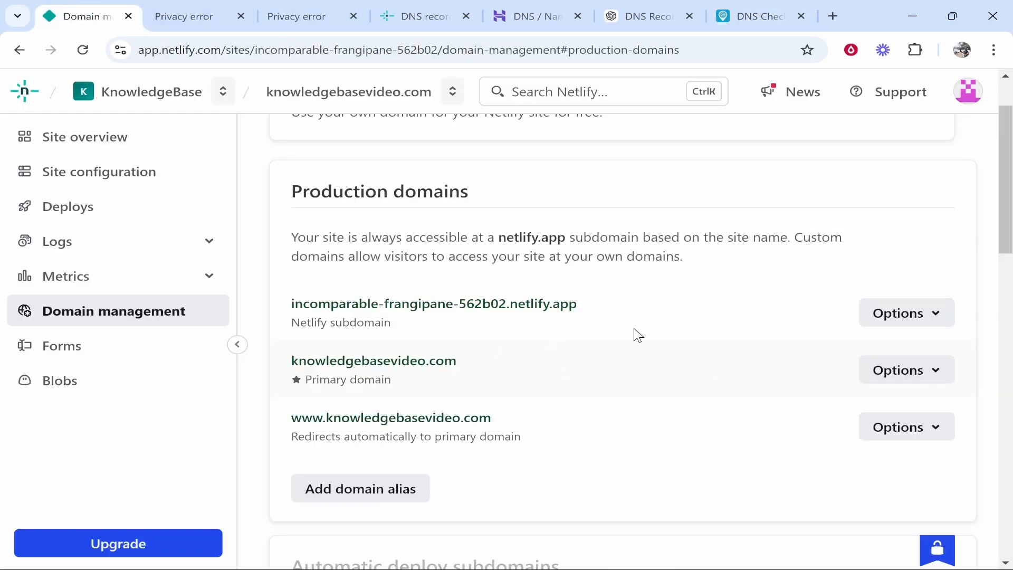
mouse_move(745, 355)
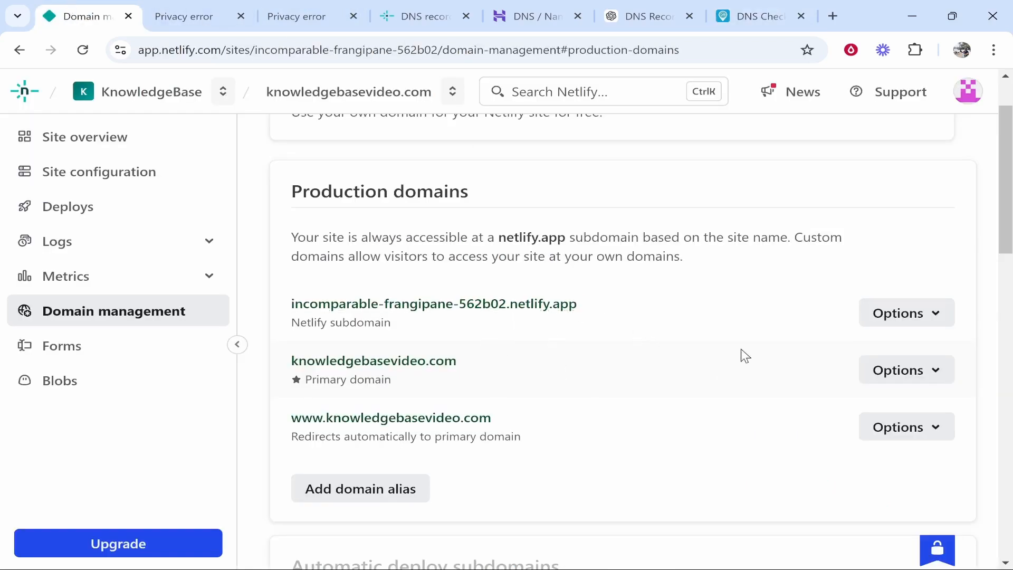